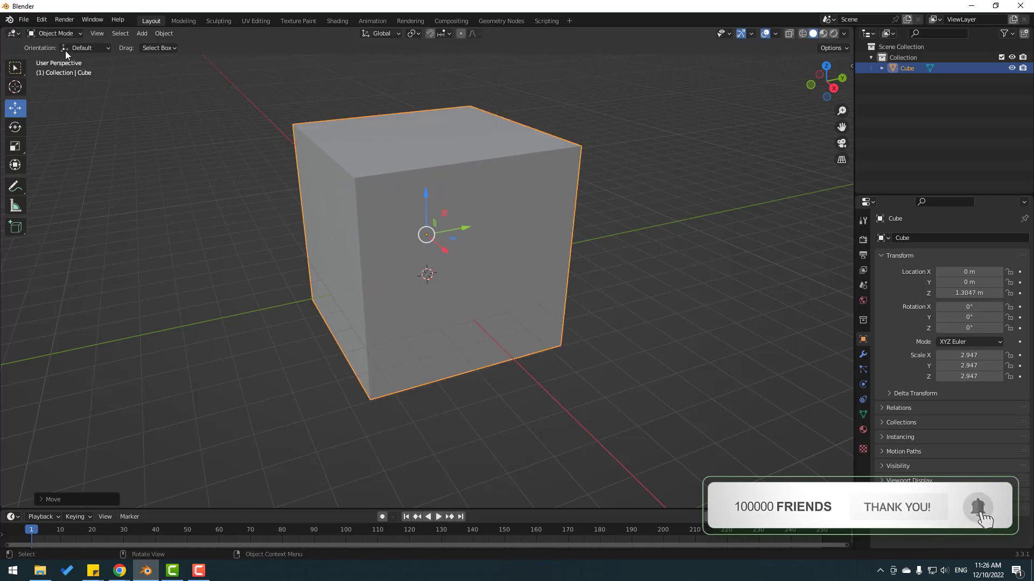
# In Edit Mode, select the cube's front face and delete it as Faces
pyautogui.click(55, 33)
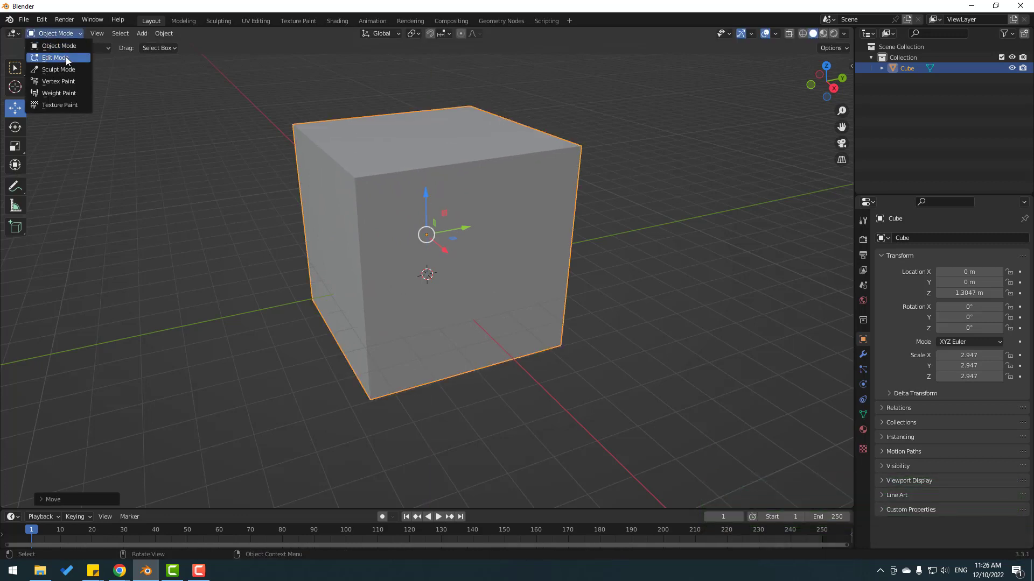
pyautogui.click(53, 57)
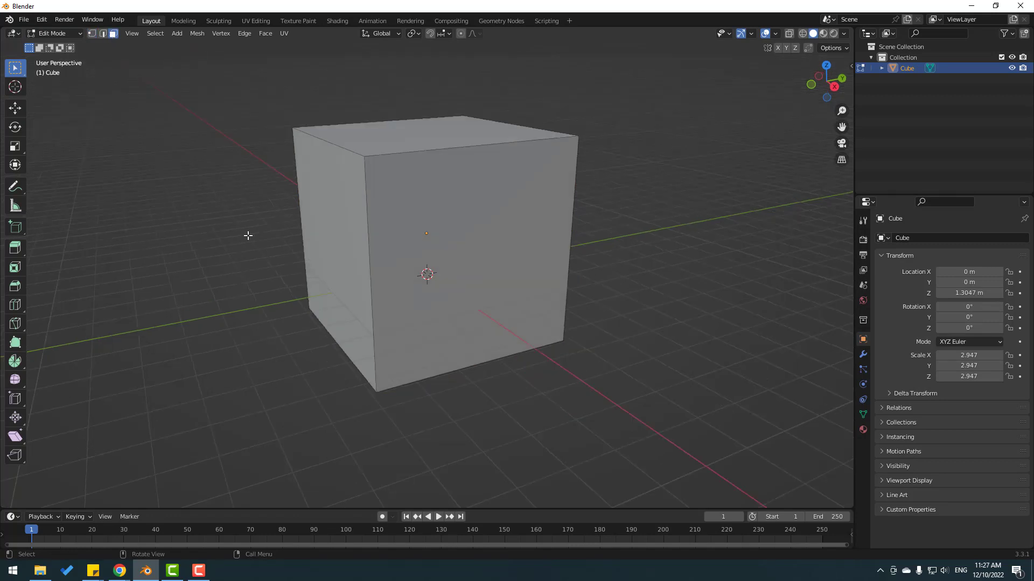
pyautogui.click(460, 189)
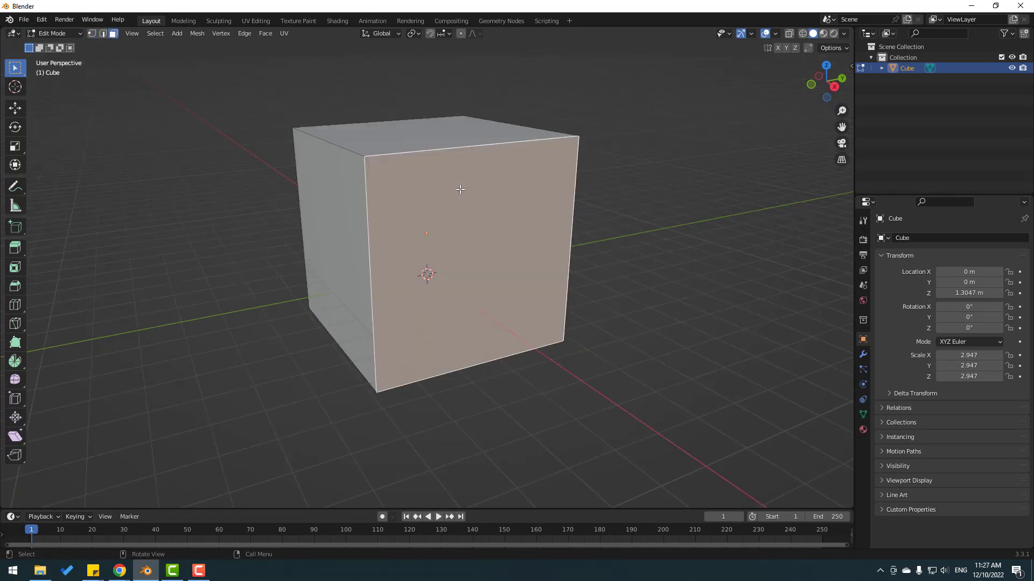
pyautogui.press('x')
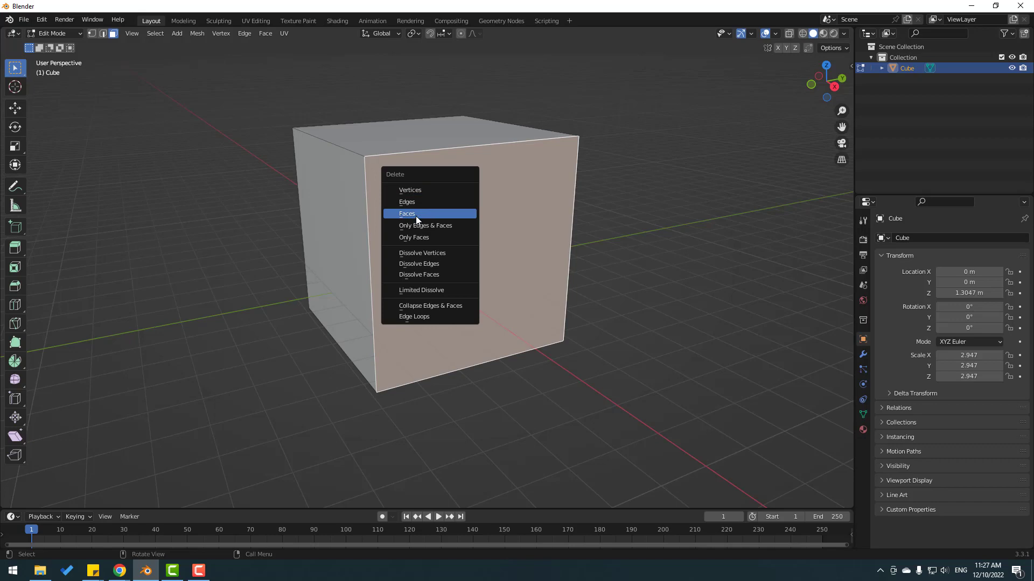
pyautogui.click(407, 213)
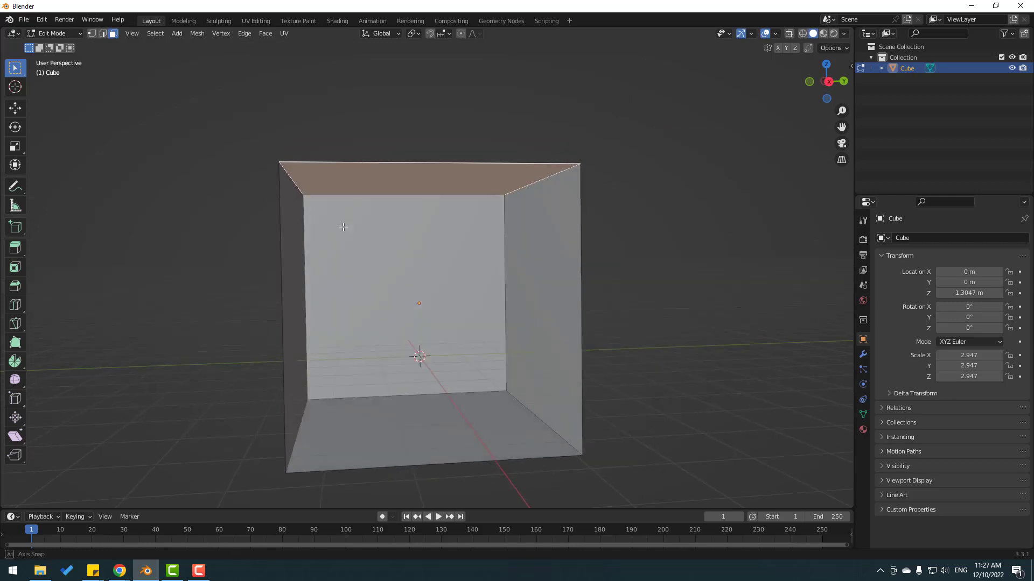
# Separate the top face by Selection into Cube.001 and return to Object Mode
pyautogui.rightClick(342, 227)
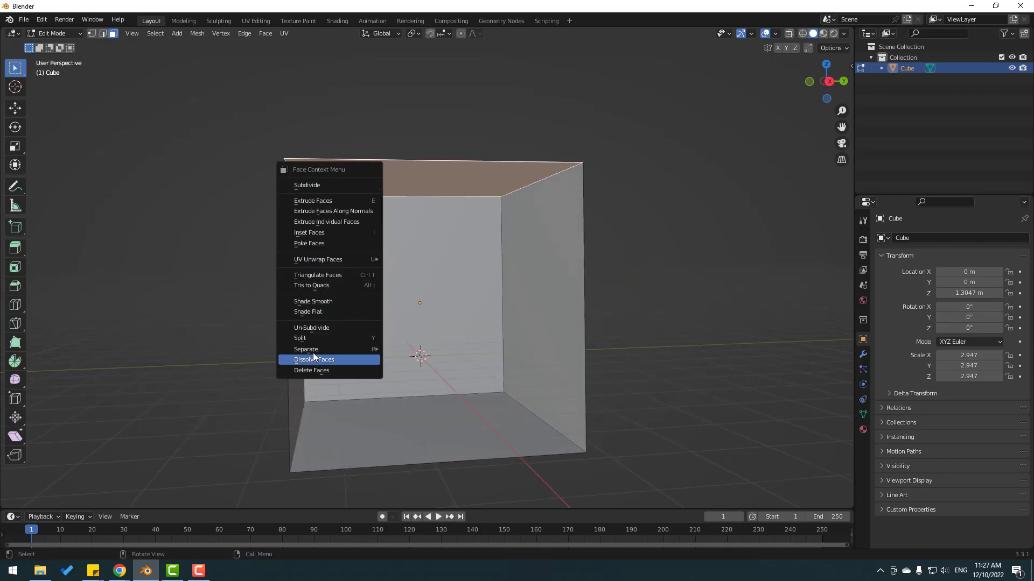
pyautogui.click(304, 349)
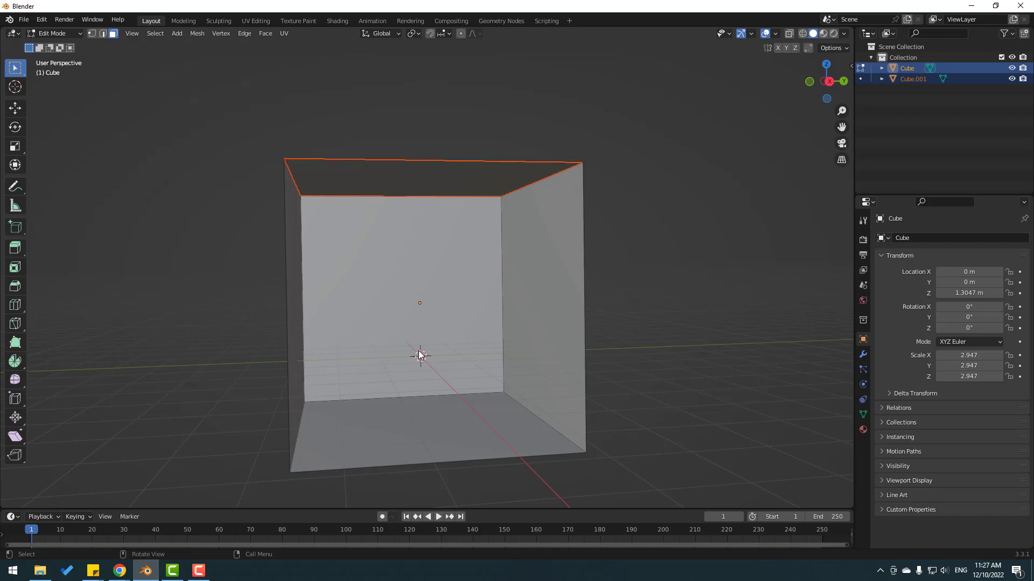
pyautogui.click(53, 33)
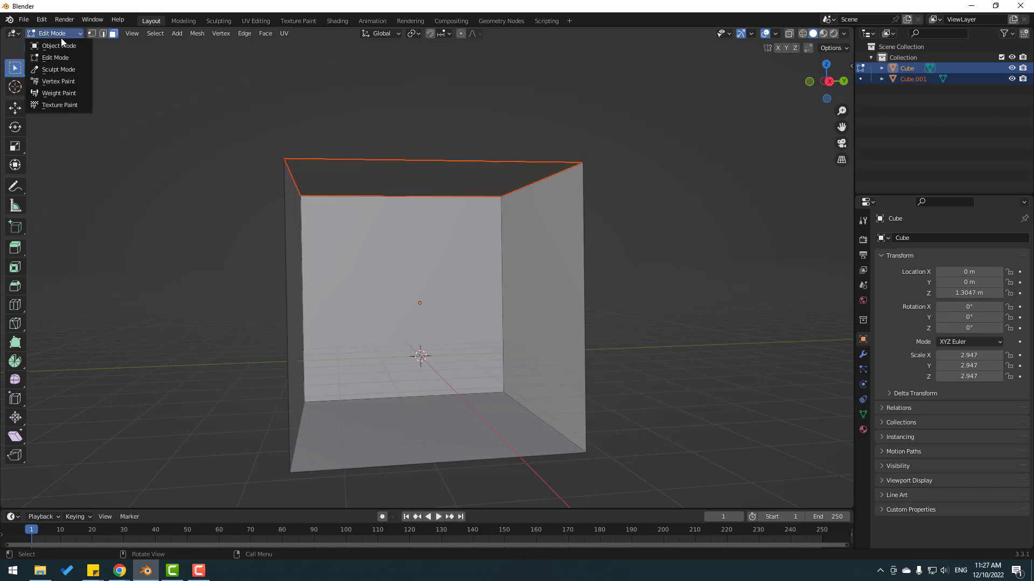
pyautogui.click(58, 45)
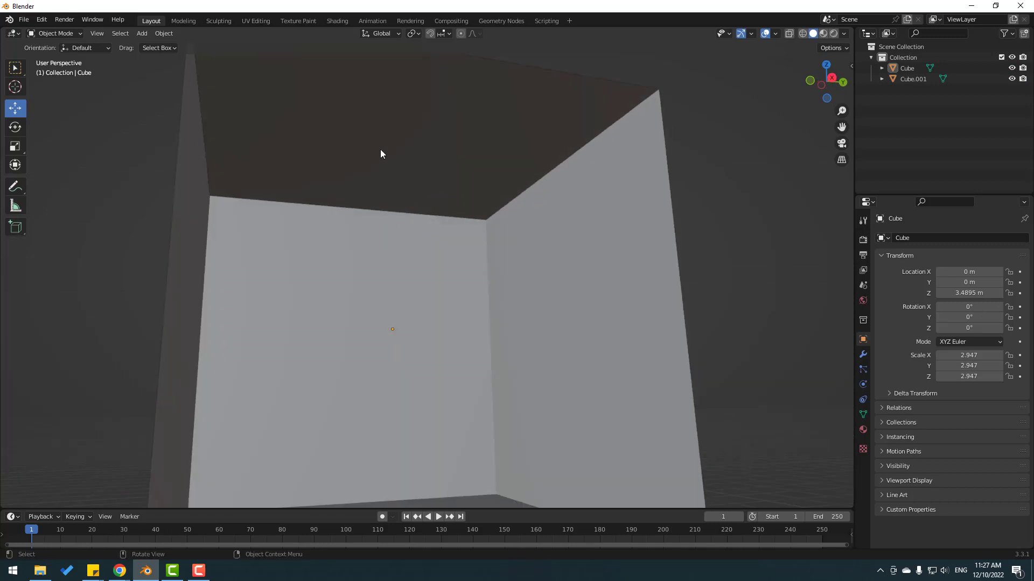
# Select Cube.001 in the Outliner and set its Origin to Geometry
pyautogui.click(913, 79)
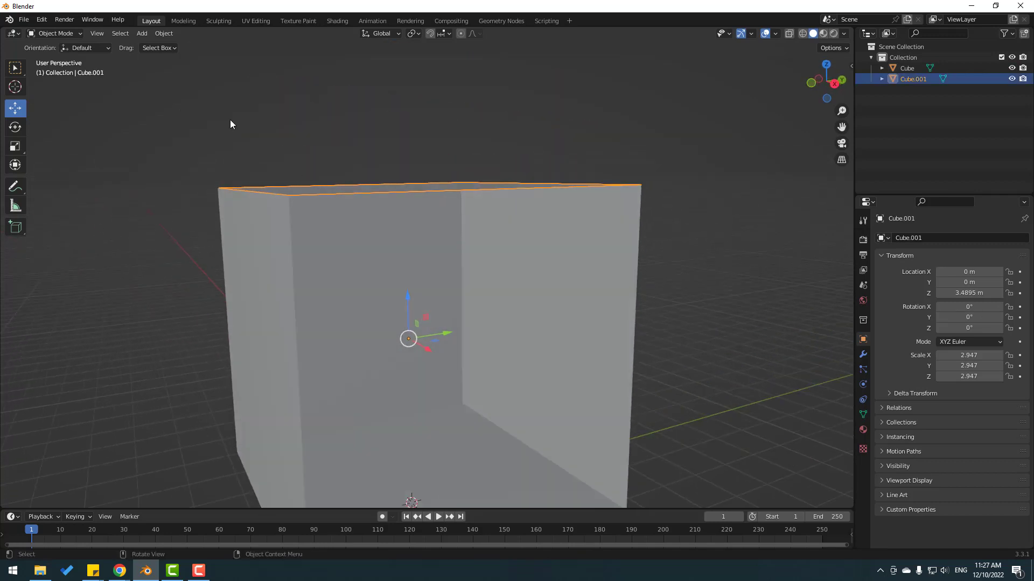
pyautogui.click(164, 33)
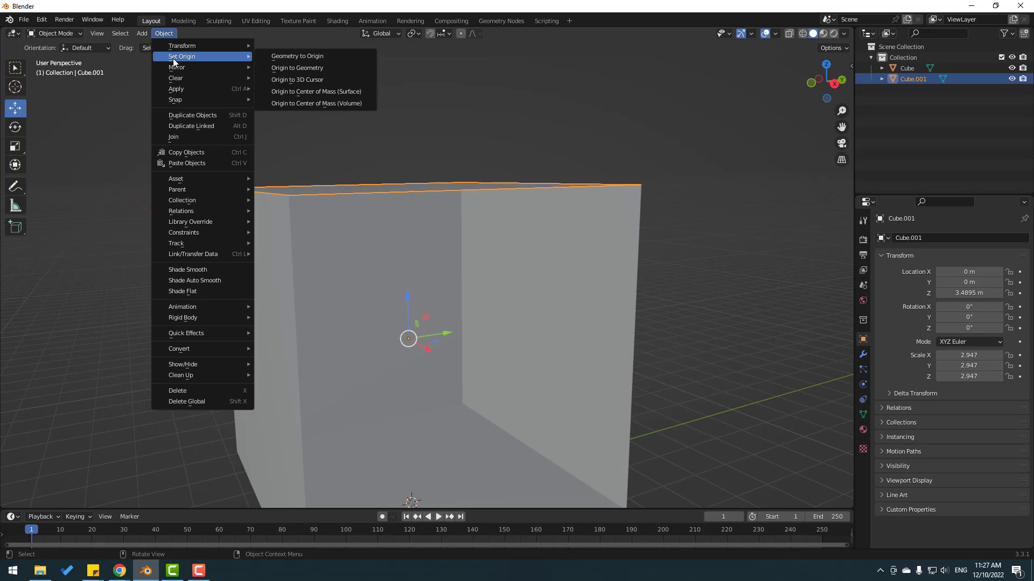
pyautogui.click(296, 67)
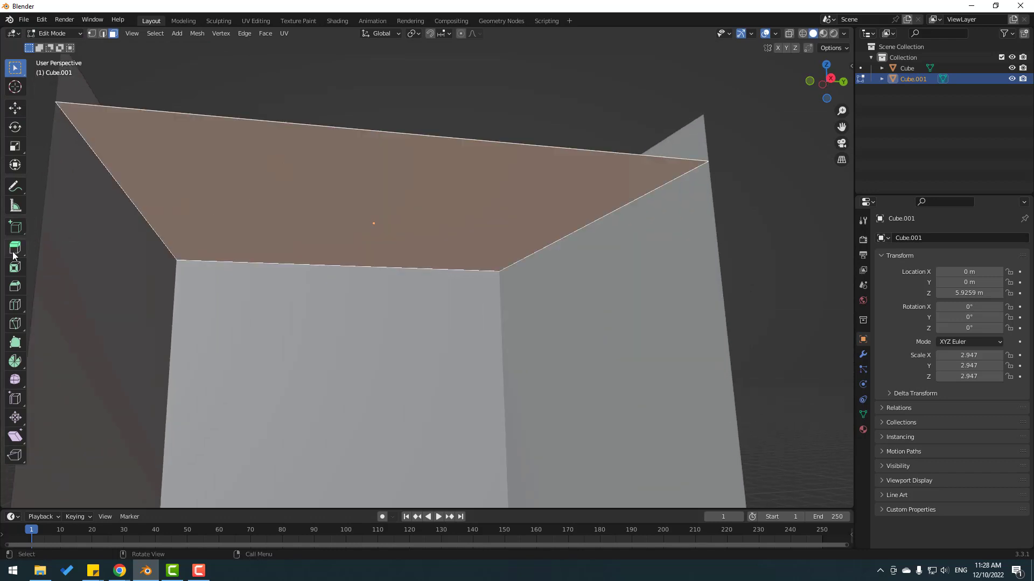
pyautogui.moveTo(14, 265)
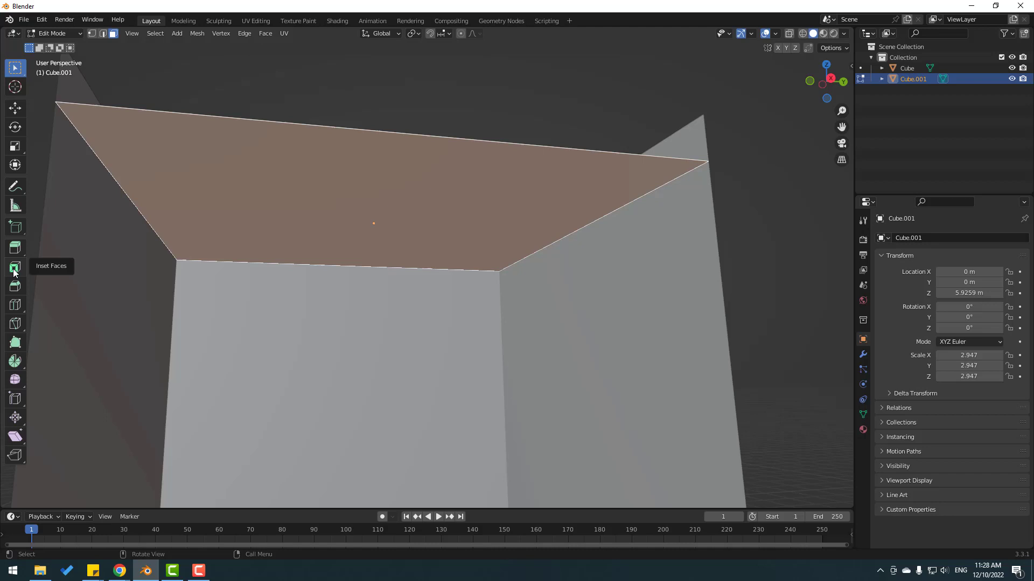
# Inset the ceiling face for a border and choose Extrude Along Normals for the centre
pyautogui.click(14, 267)
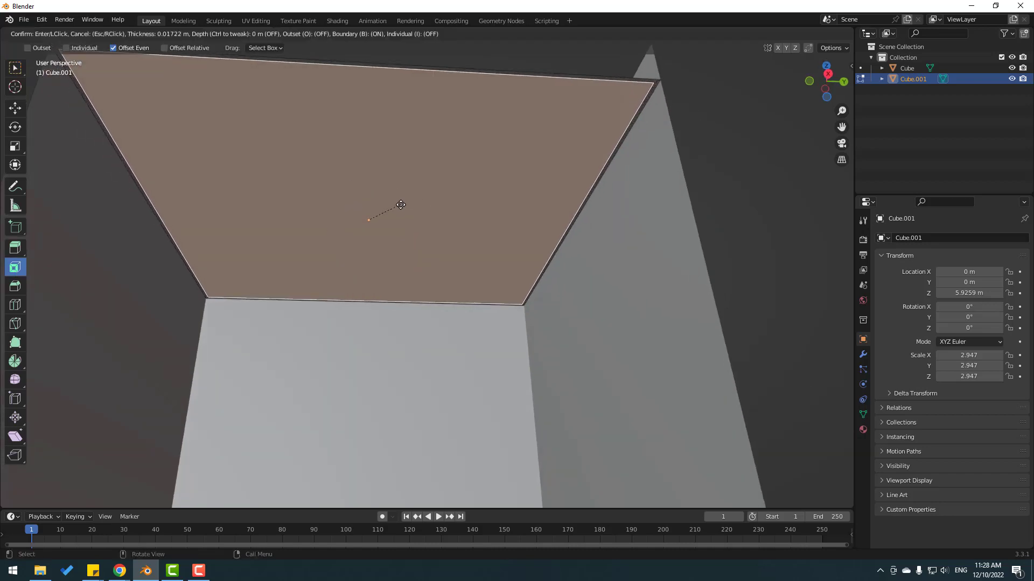
pyautogui.moveTo(365, 215)
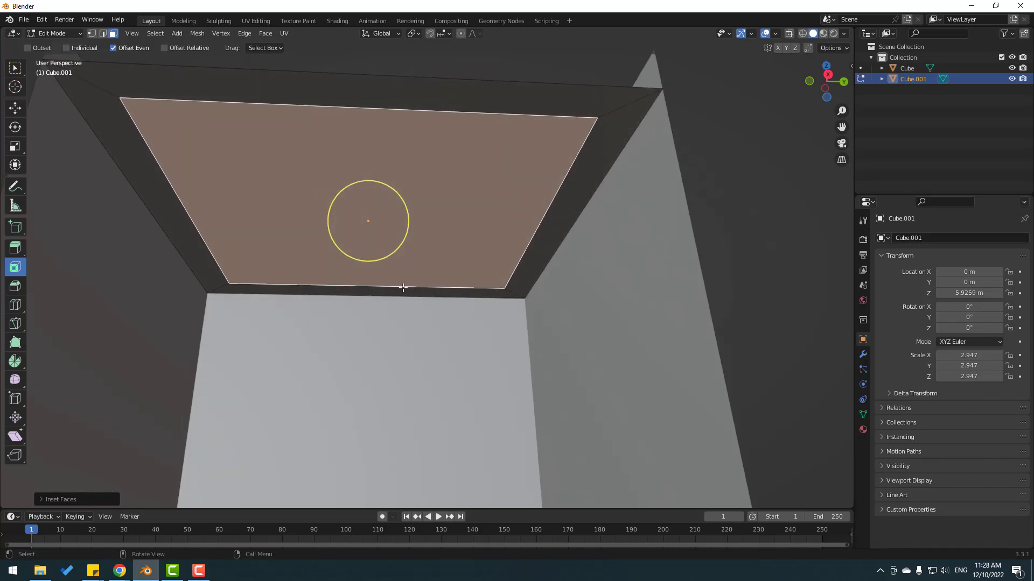
pyautogui.moveTo(14, 107)
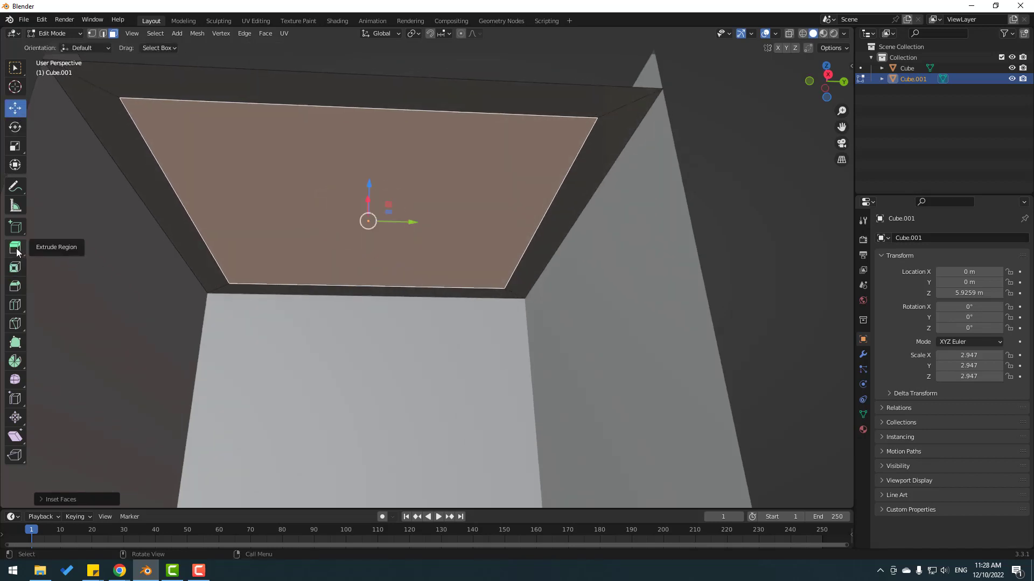
pyautogui.click(15, 248)
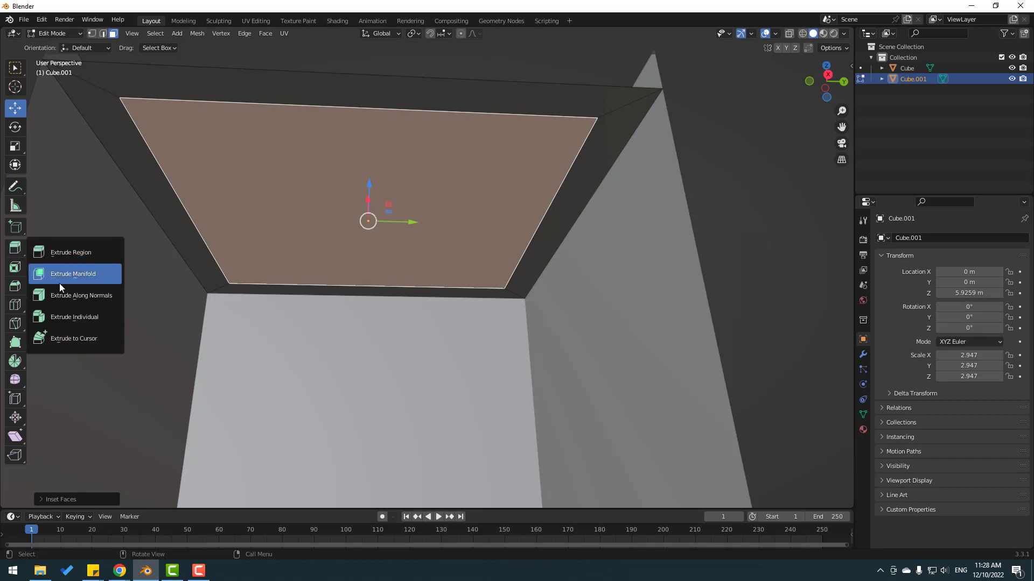
pyautogui.moveTo(96, 295)
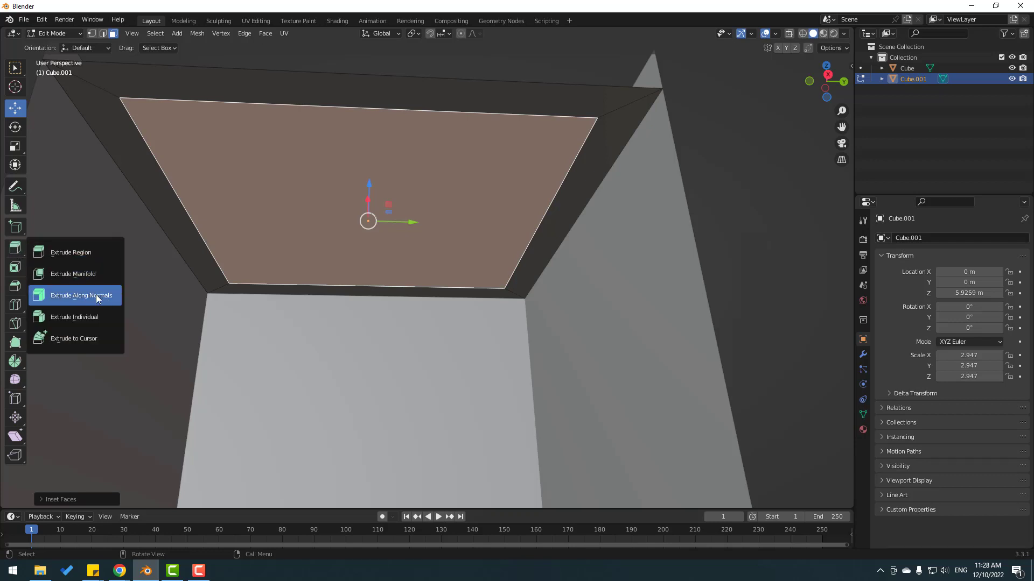
pyautogui.click(80, 295)
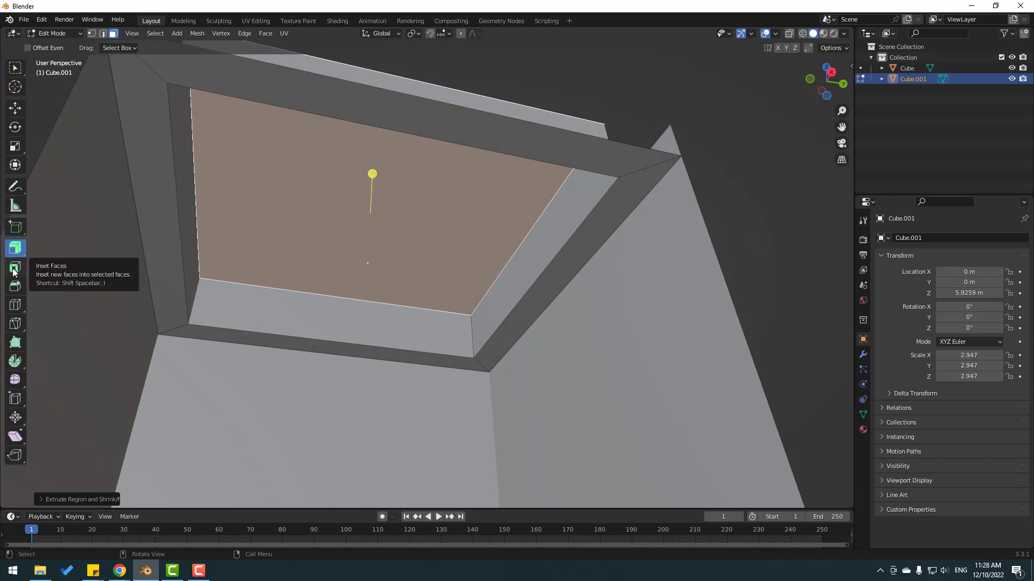
# Inset the skylight face twice more to form stepped recessed frames
pyautogui.click(14, 268)
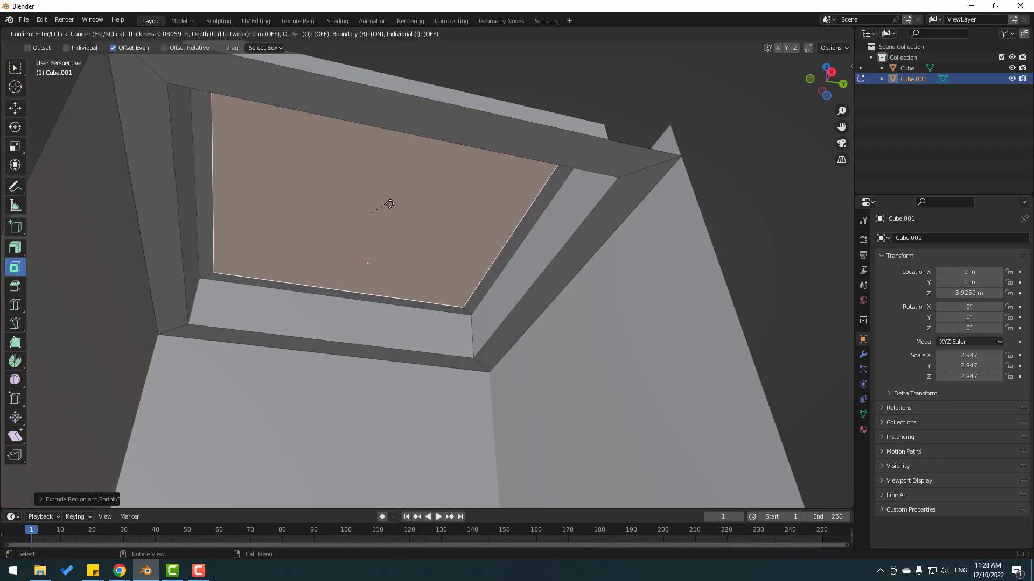
pyautogui.moveTo(373, 217)
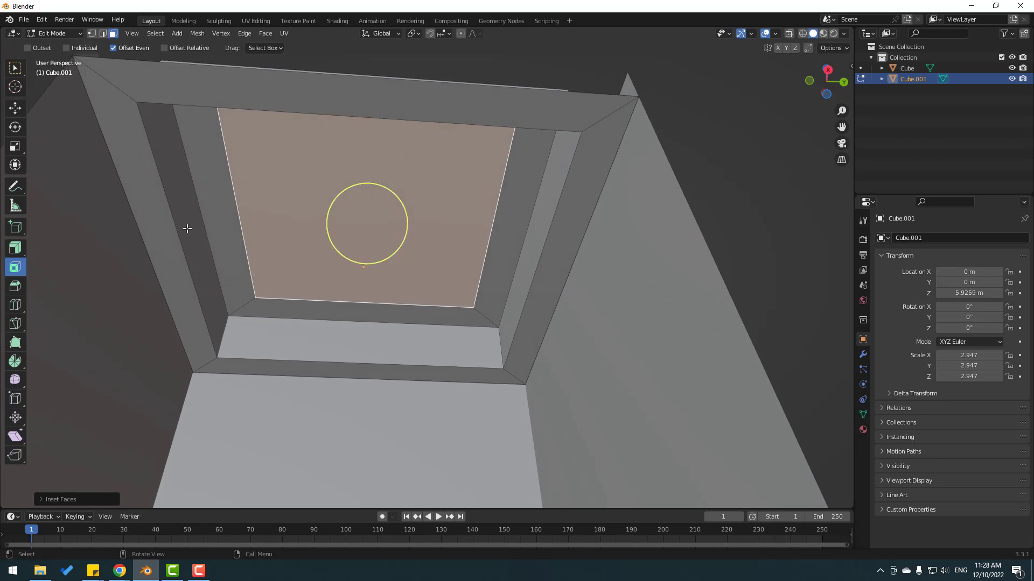
pyautogui.moveTo(14, 256)
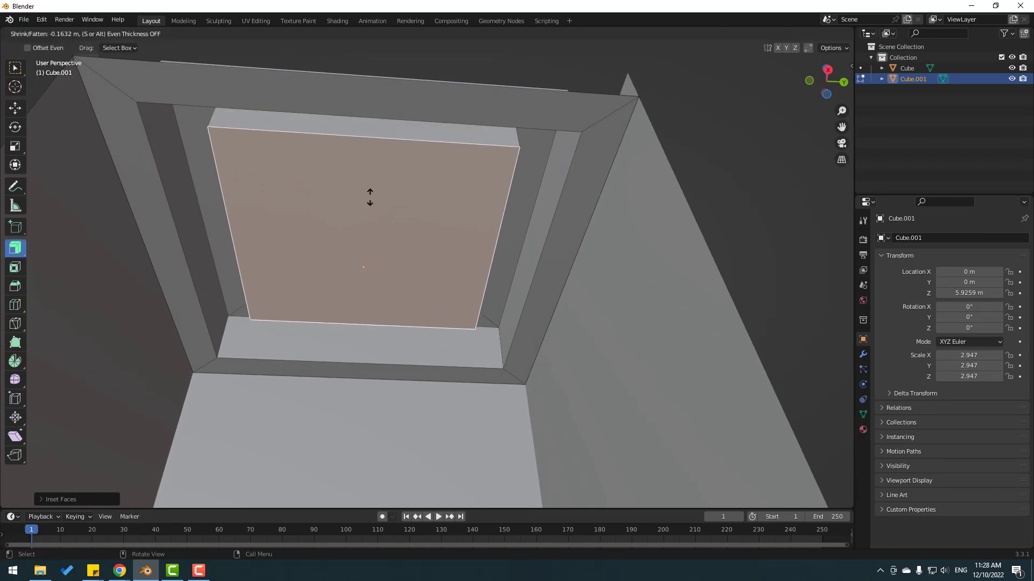
pyautogui.moveTo(374, 187)
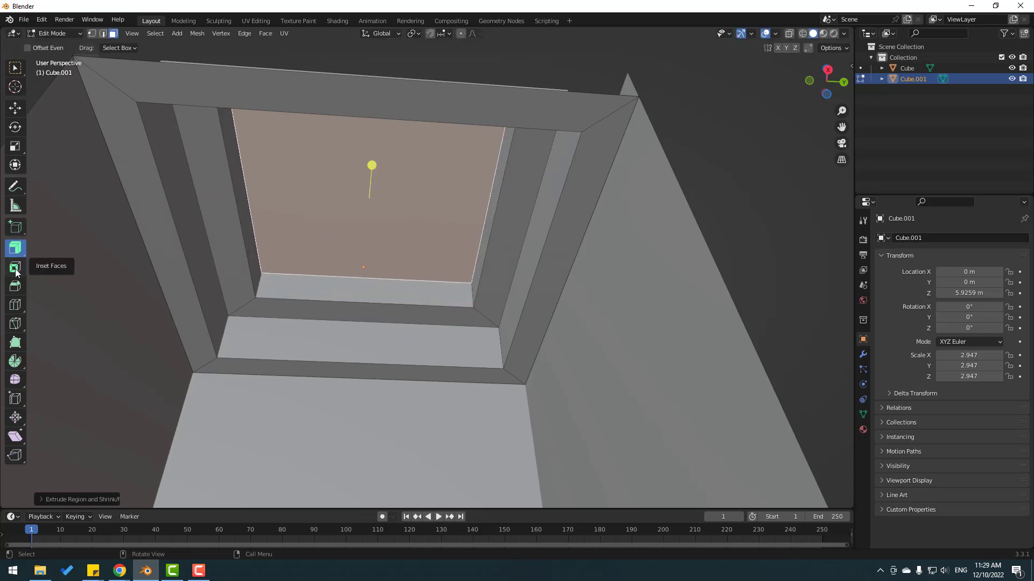
pyautogui.click(15, 266)
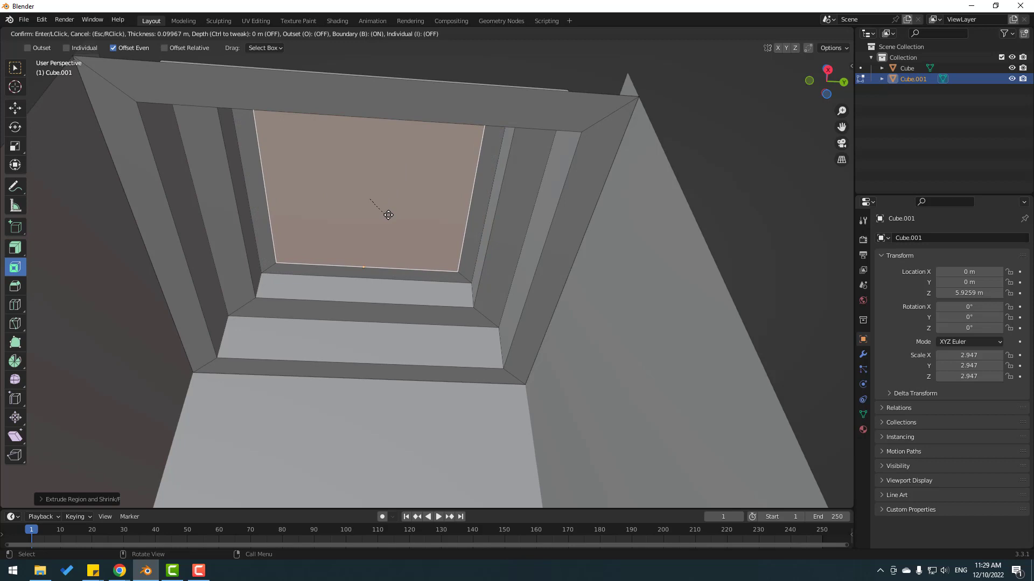
pyautogui.moveTo(372, 197)
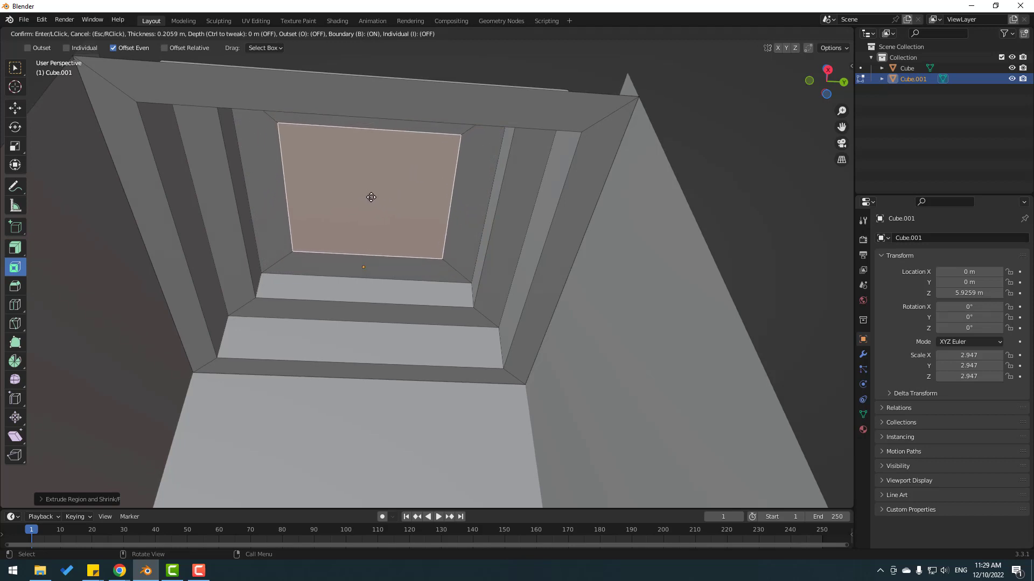
# Separate the skylight face by Selection into Cube.002, return to Object Mode and select it
pyautogui.rightClick(372, 198)
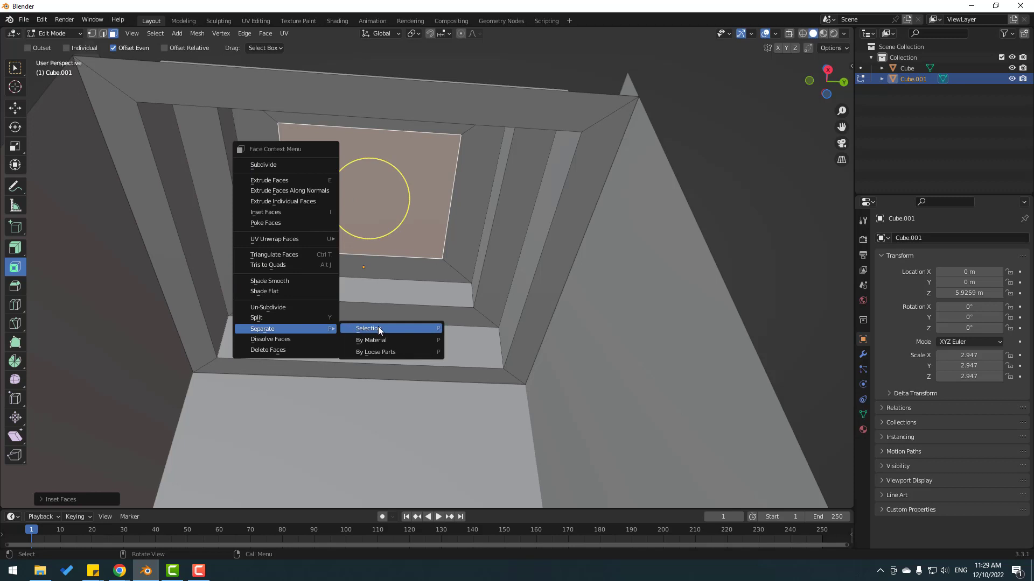
pyautogui.click(366, 329)
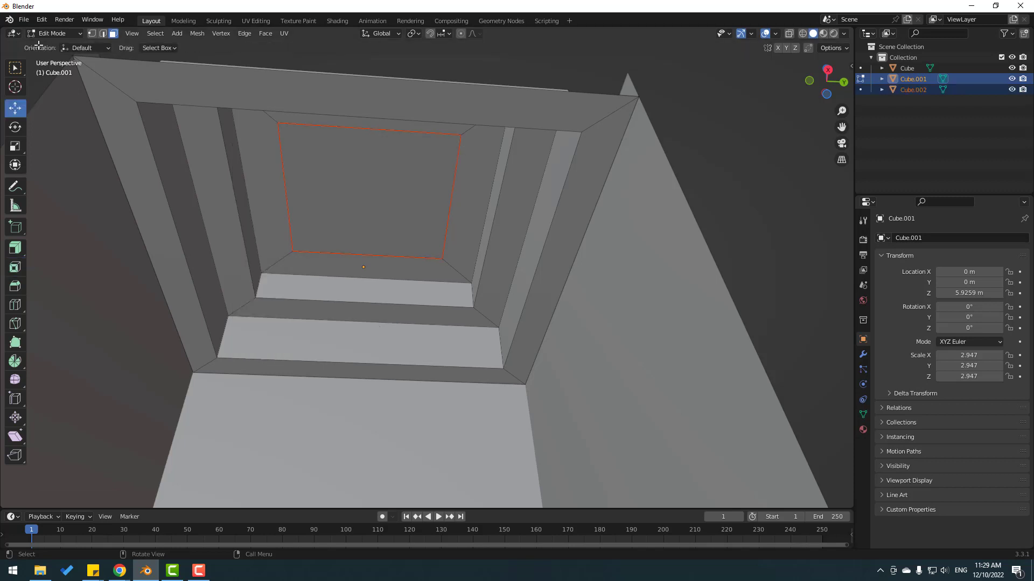
pyautogui.click(52, 34)
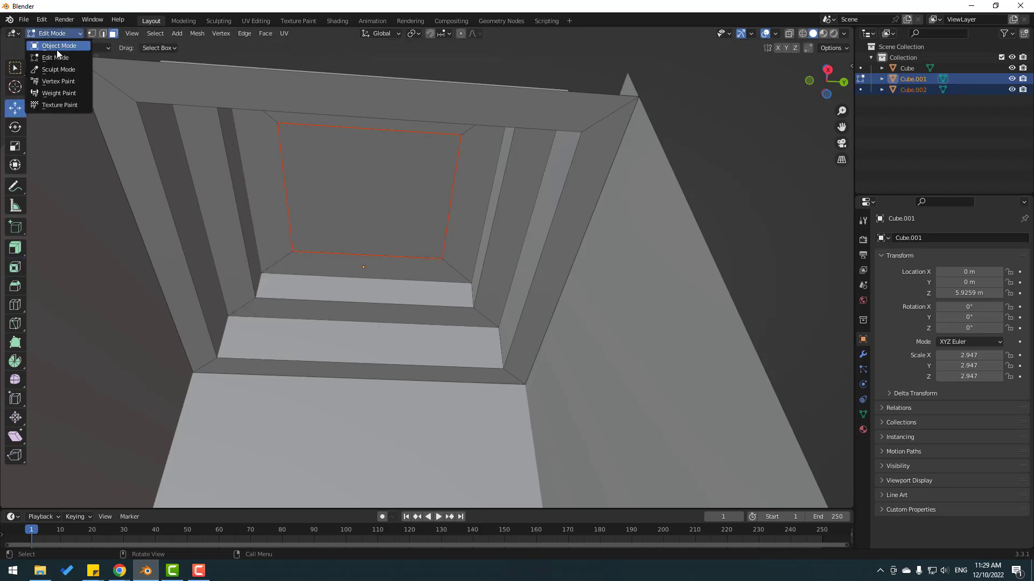
pyautogui.click(60, 46)
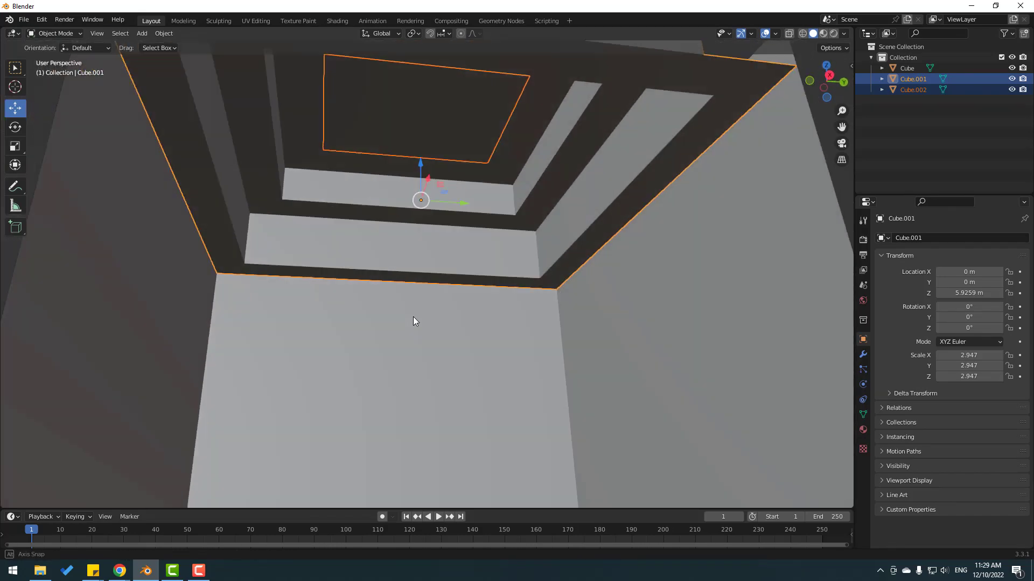
pyautogui.click(863, 431)
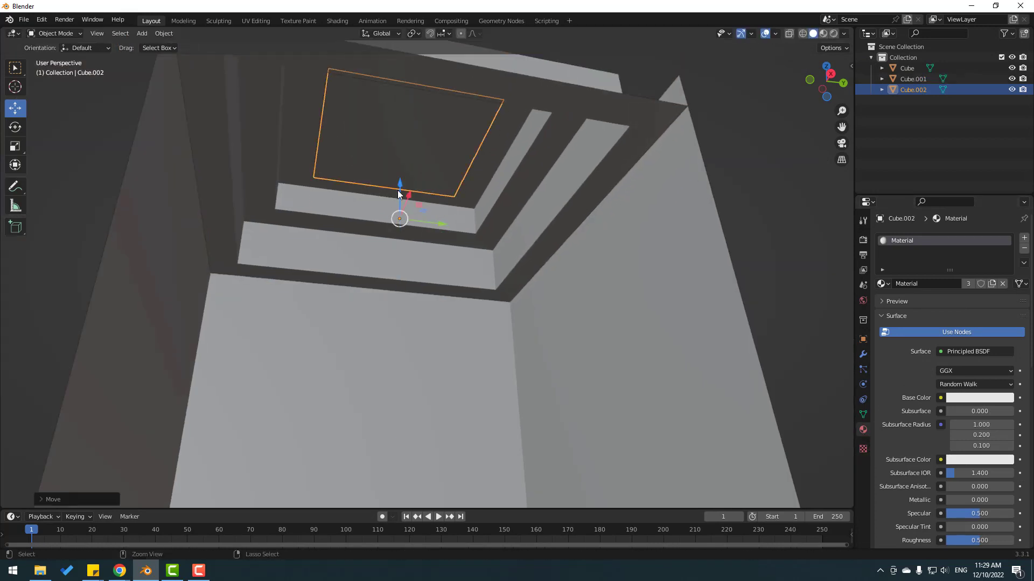
# Set Cube.002's material Surface to an Emission shader
pyautogui.click(974, 351)
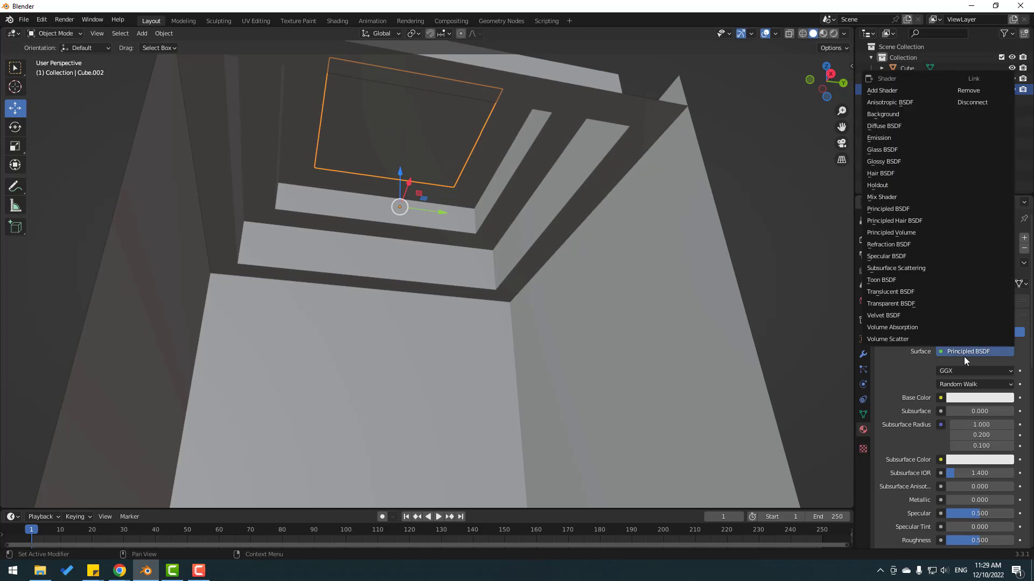
pyautogui.moveTo(892, 137)
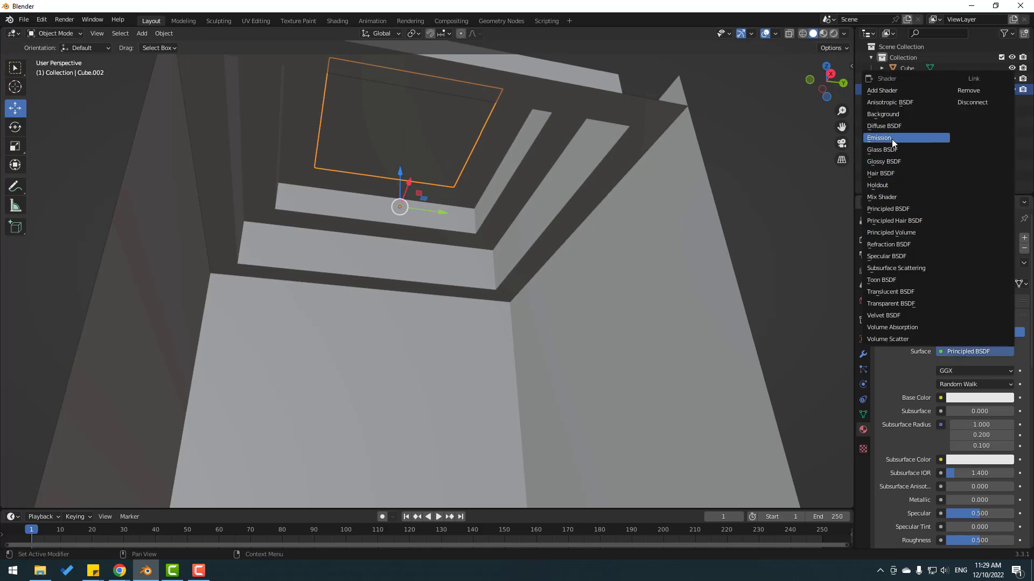
pyautogui.click(878, 138)
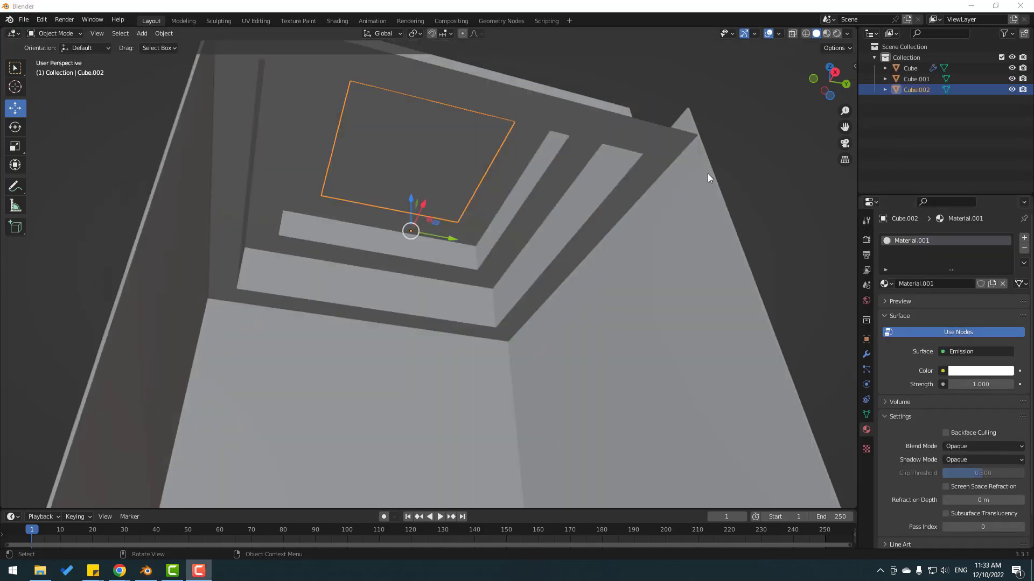
pyautogui.click(838, 33)
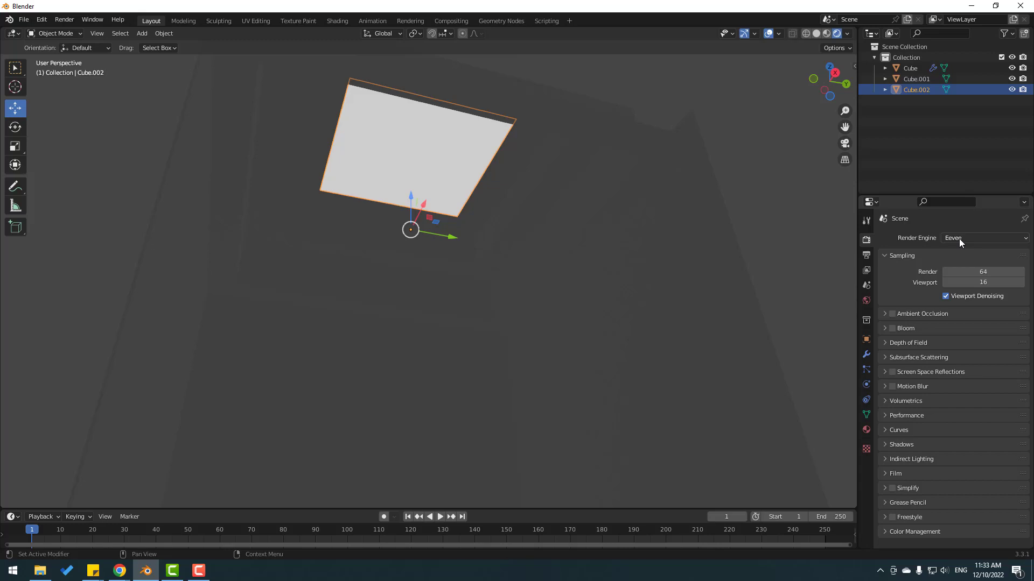
# Switch the render engine to Cycles with its device, and tint the emission colour pale blue
pyautogui.click(982, 238)
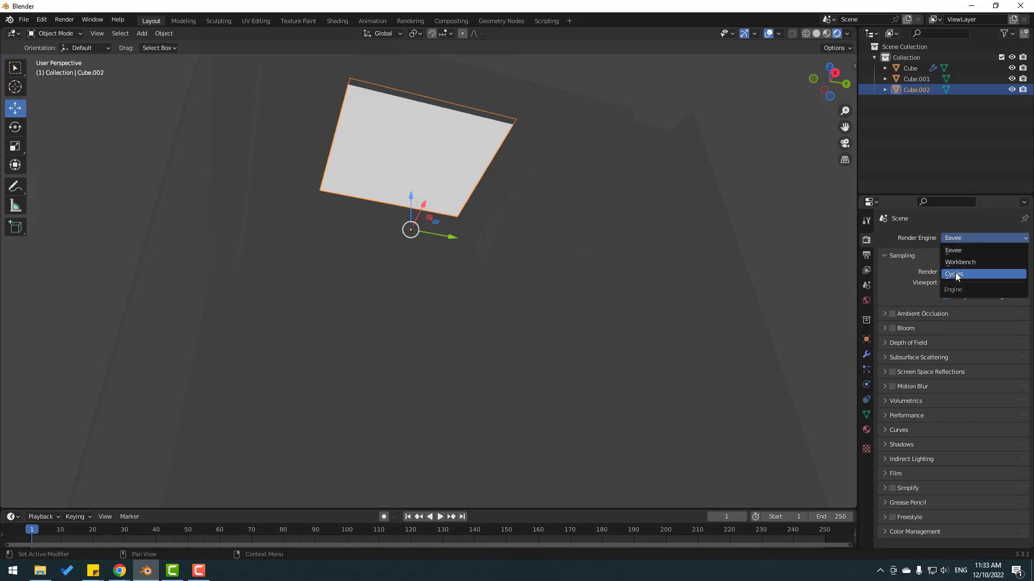
pyautogui.click(955, 273)
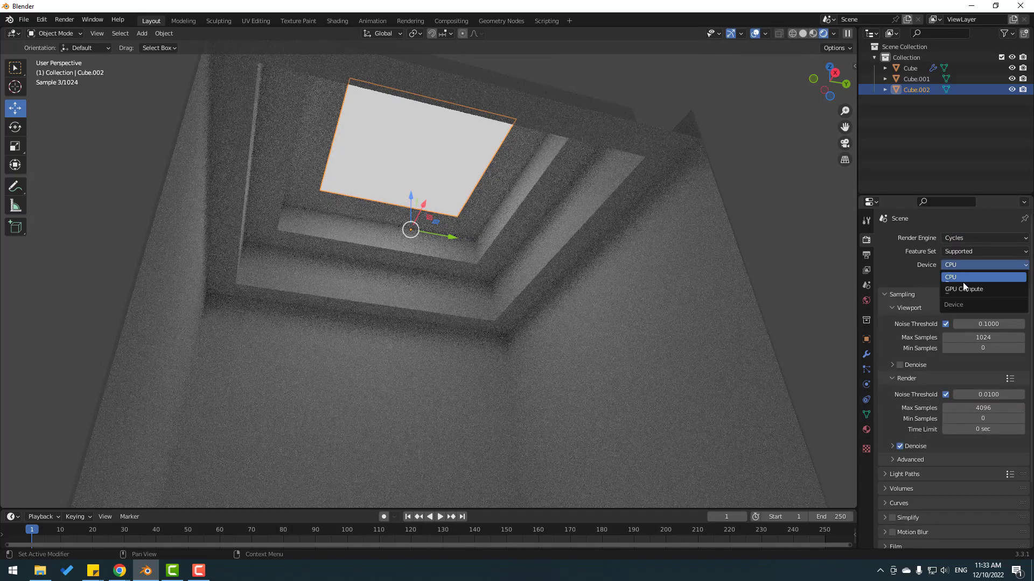
pyautogui.click(963, 288)
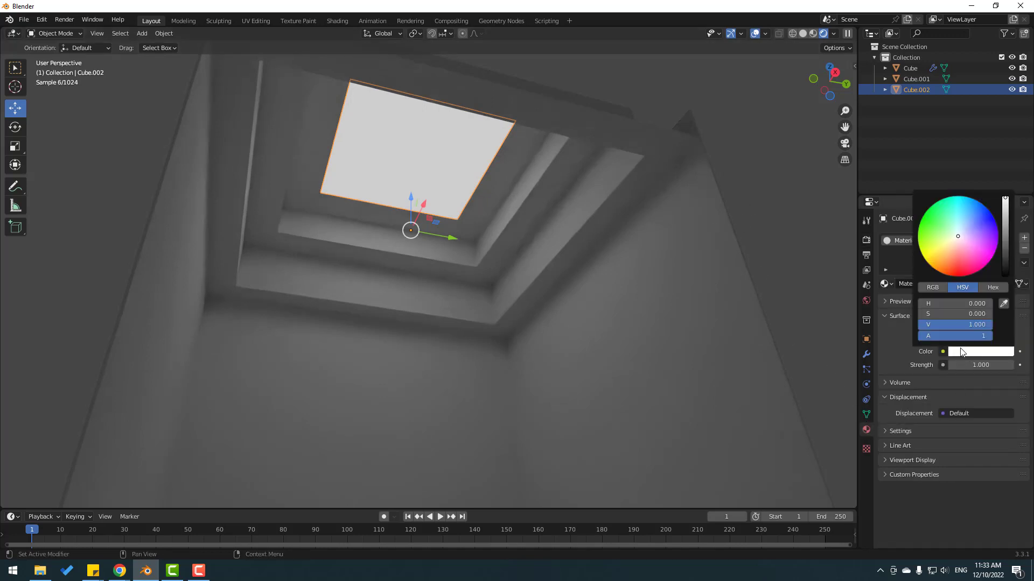
pyautogui.click(958, 234)
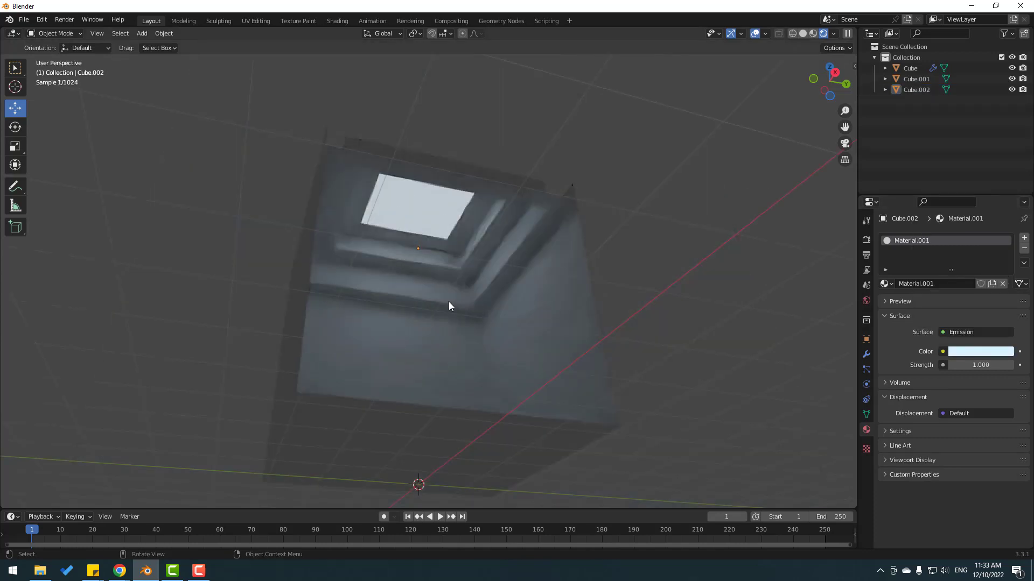
# Add a Monkey mesh and rotate it toward the view
pyautogui.click(141, 34)
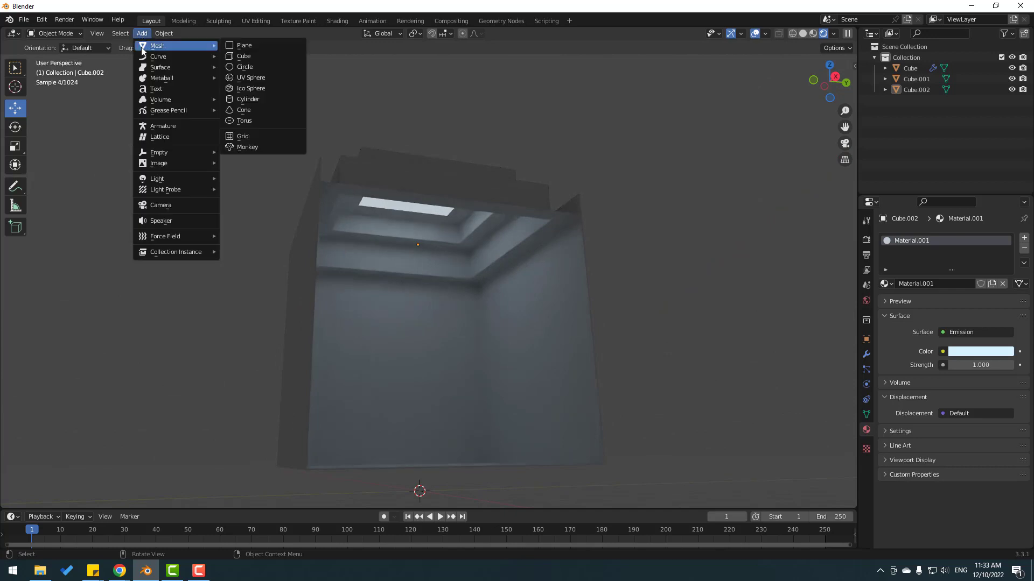
pyautogui.moveTo(254, 146)
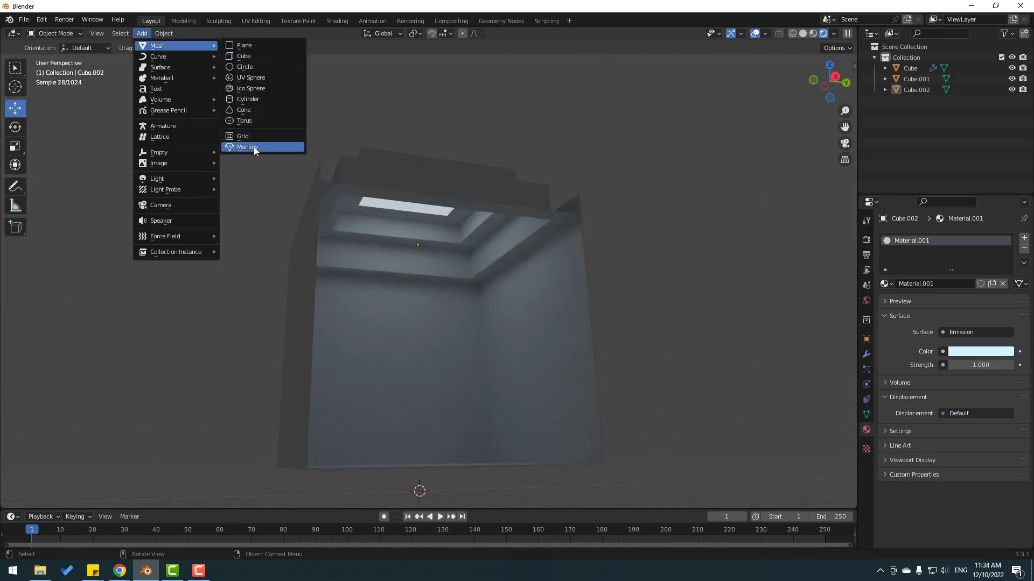
pyautogui.click(246, 147)
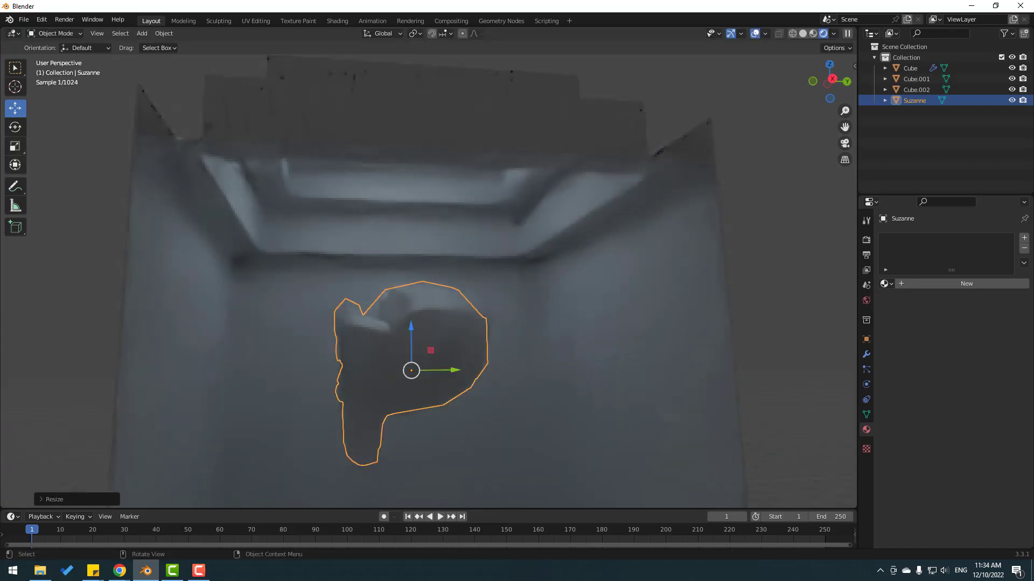
pyautogui.click(15, 127)
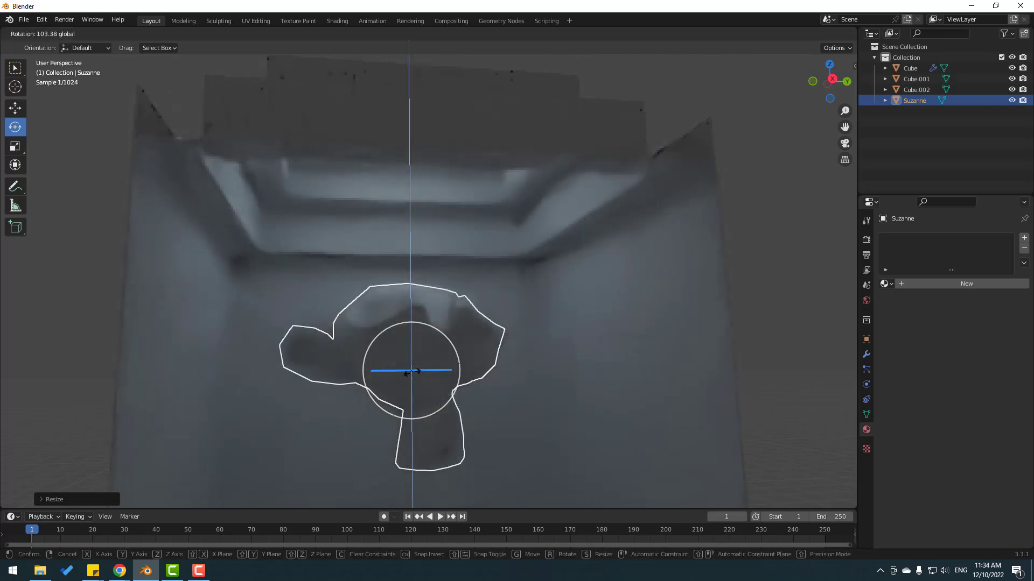
pyautogui.click(413, 370)
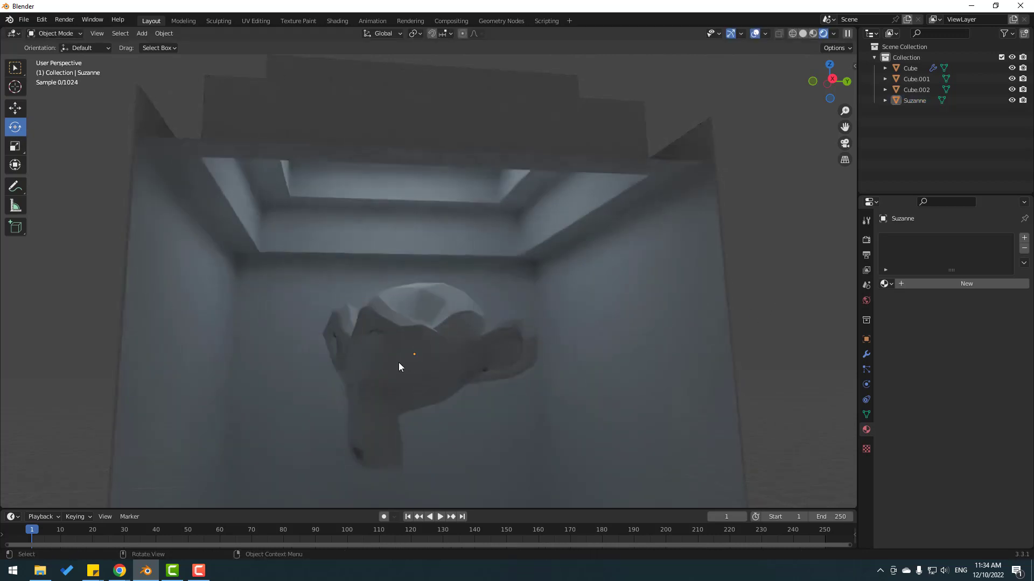
pyautogui.click(398, 367)
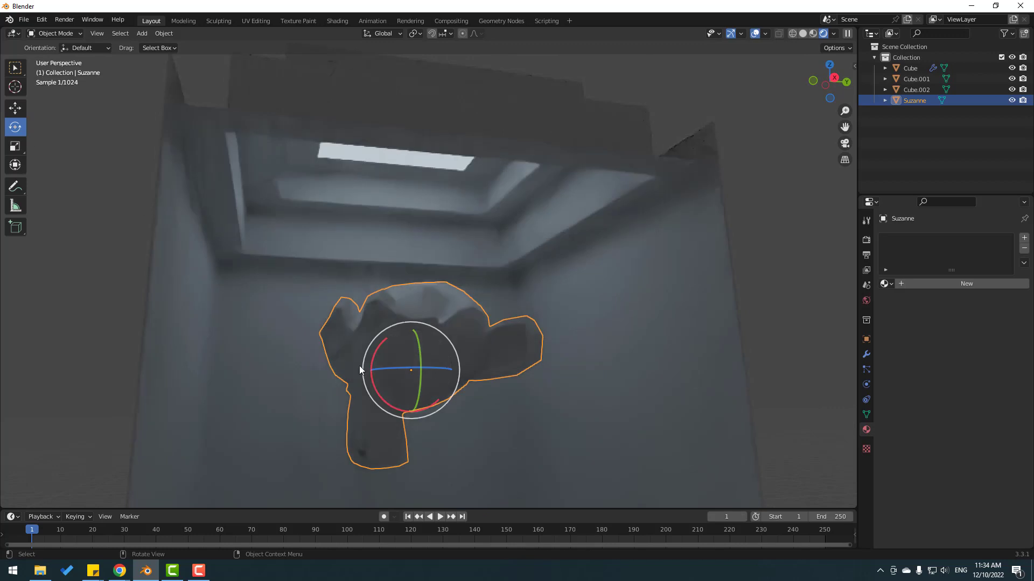
pyautogui.press('r')
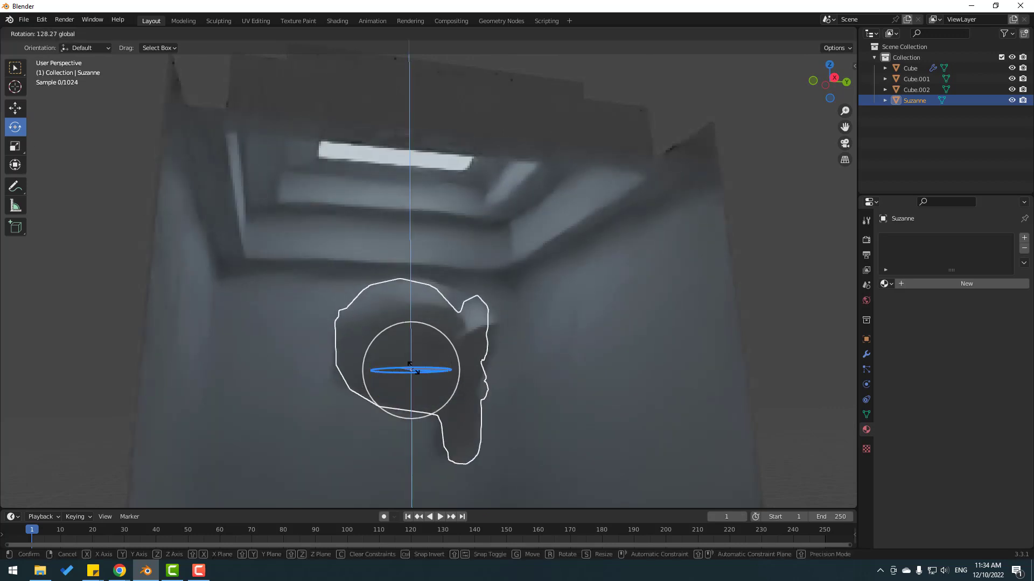
pyautogui.moveTo(410, 369)
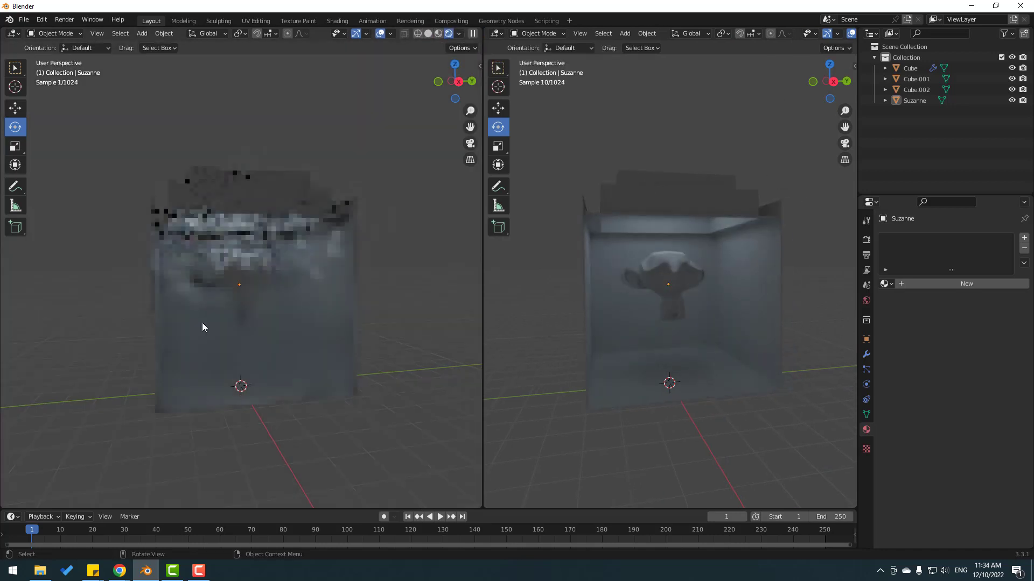
# Make the second area a Shader Editor showing the World's nodes
pyautogui.click(495, 33)
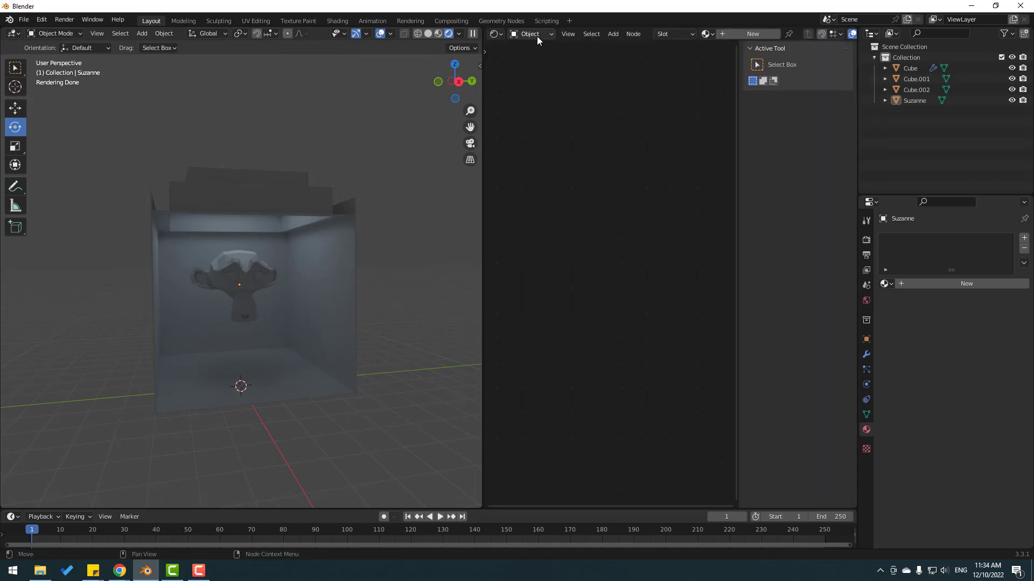
pyautogui.click(530, 34)
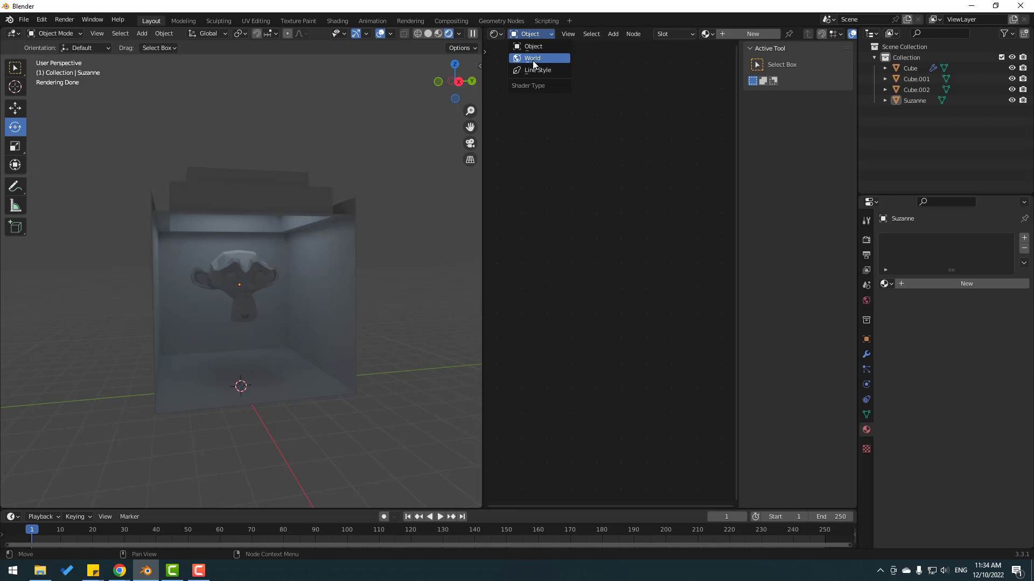
pyautogui.click(531, 58)
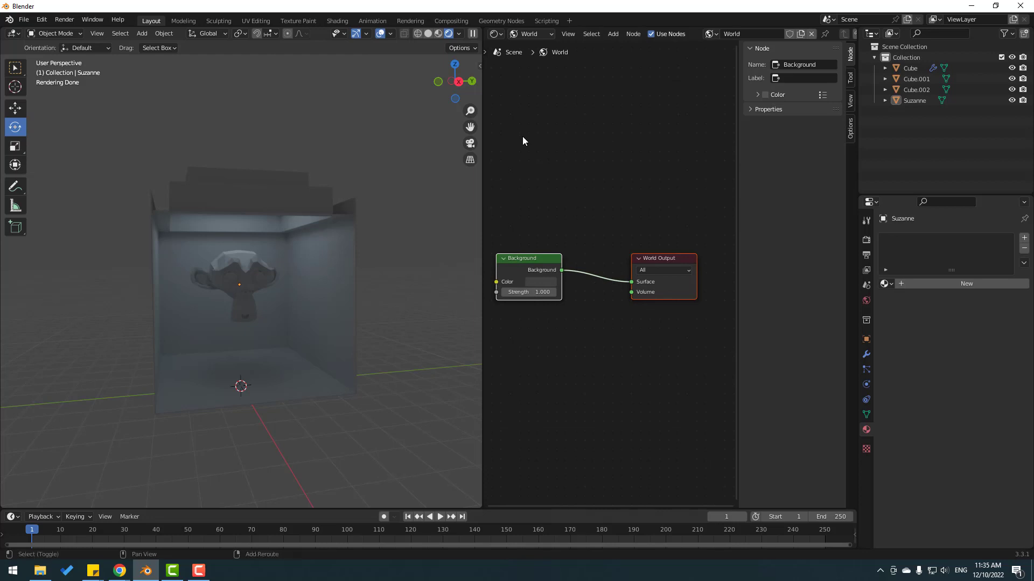
# Search 'vol' in the World node Add menu and insert a Volume Scatter node for the fog
pyautogui.click(612, 34)
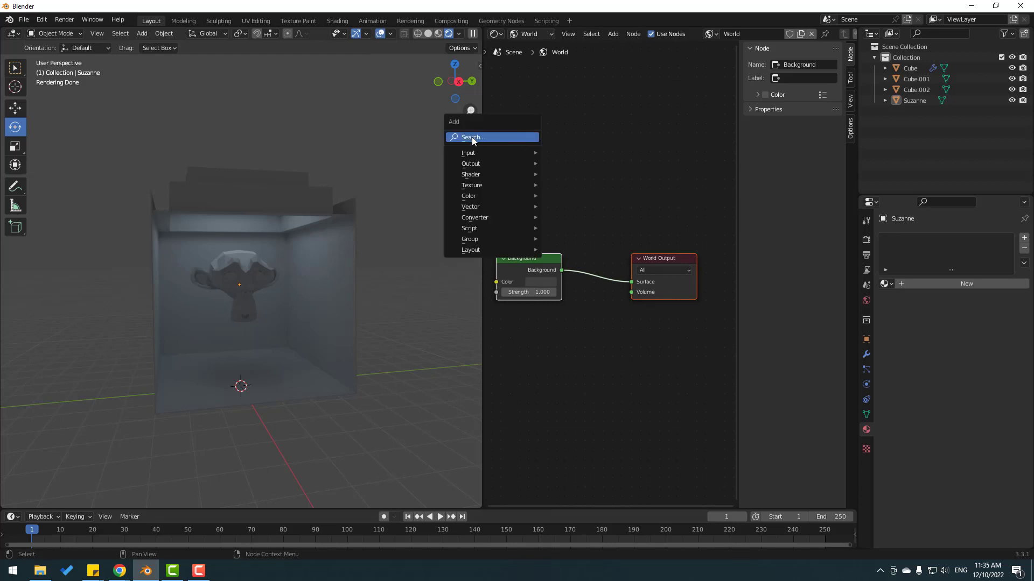
pyautogui.click(472, 137)
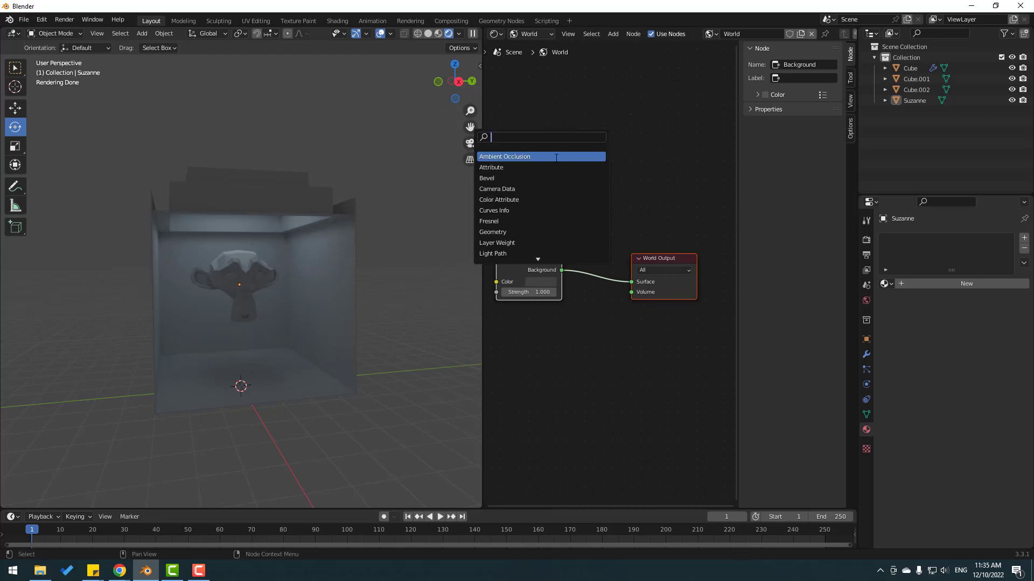
pyautogui.write('vol')
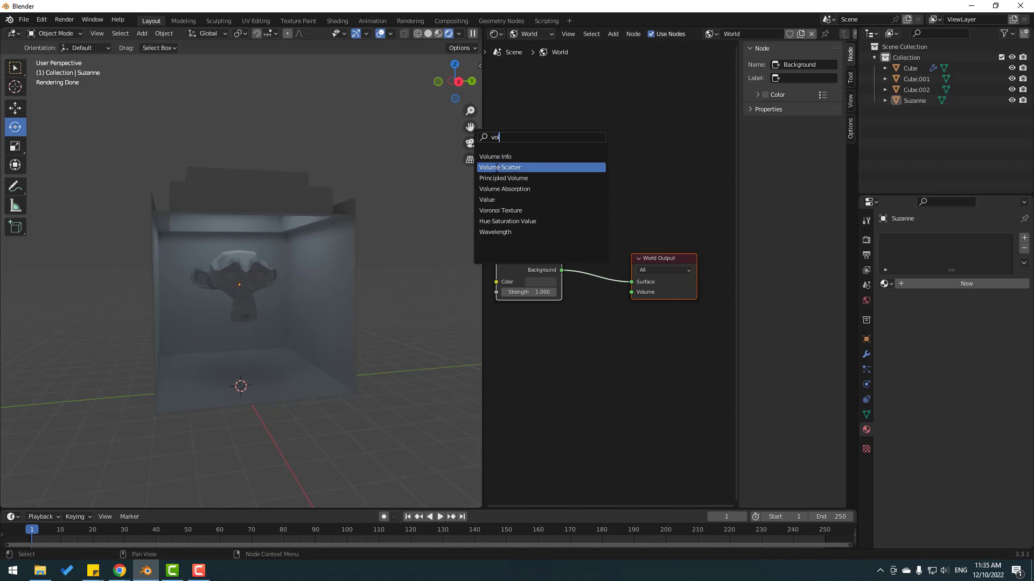
pyautogui.click(499, 167)
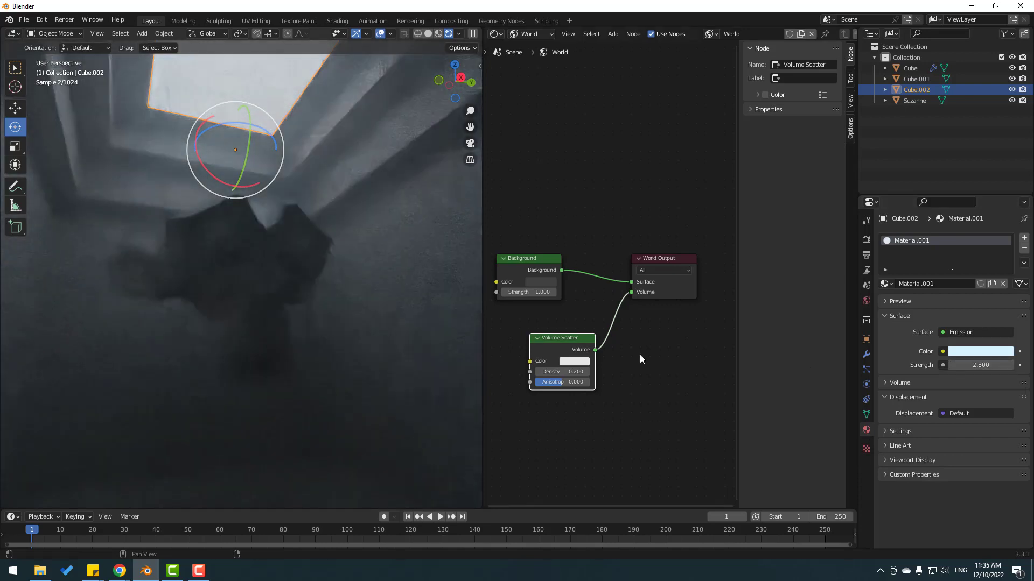
# Lower the Volume Scatter fog density to 0.400
pyautogui.click(562, 371)
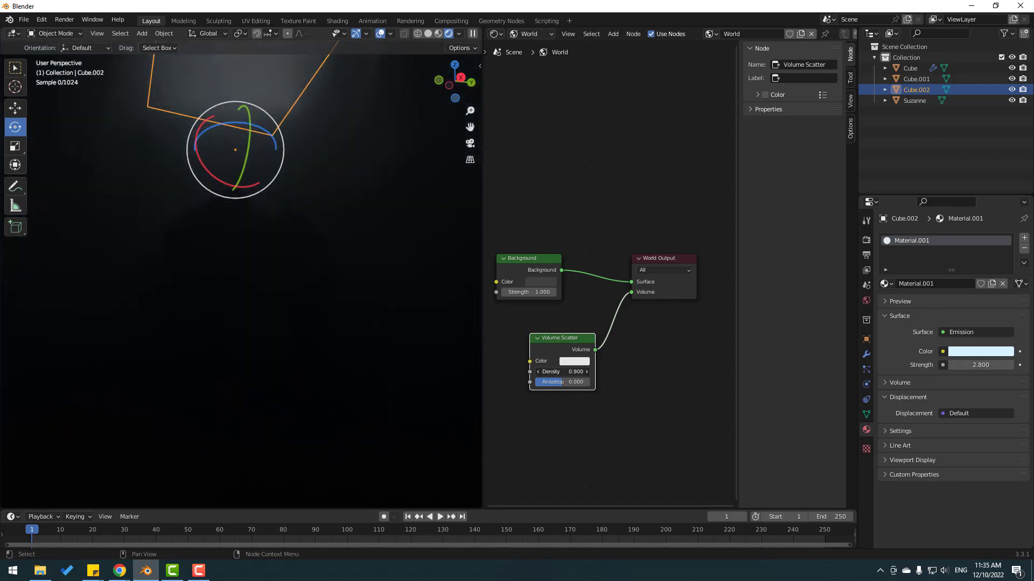
pyautogui.click(560, 371)
pyautogui.write('0.400')
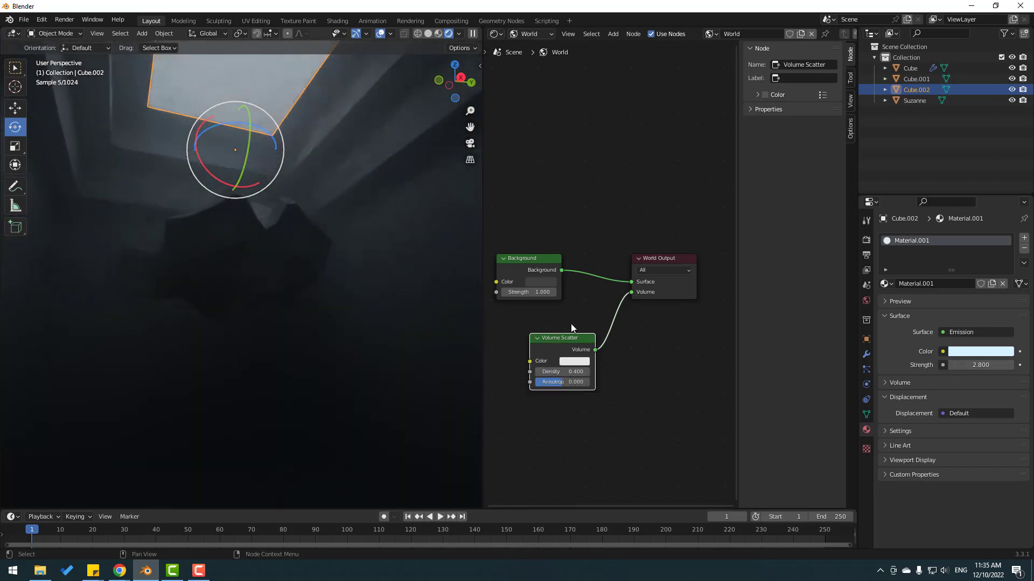
pyautogui.click(14, 108)
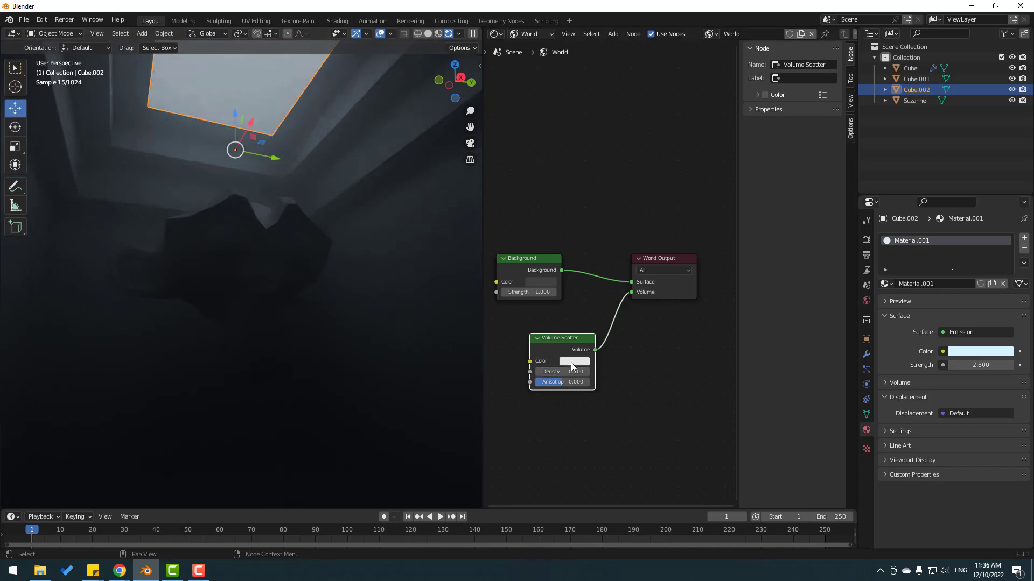
# Tint the fog a faint pale blue by reducing the colour's saturation, then select the room Cube
pyautogui.click(574, 361)
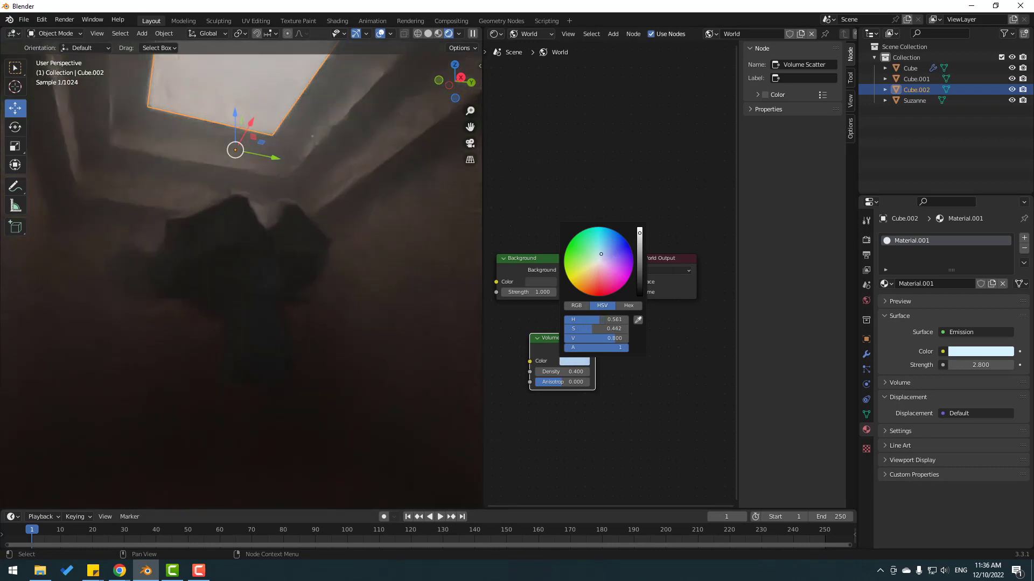
pyautogui.click(599, 256)
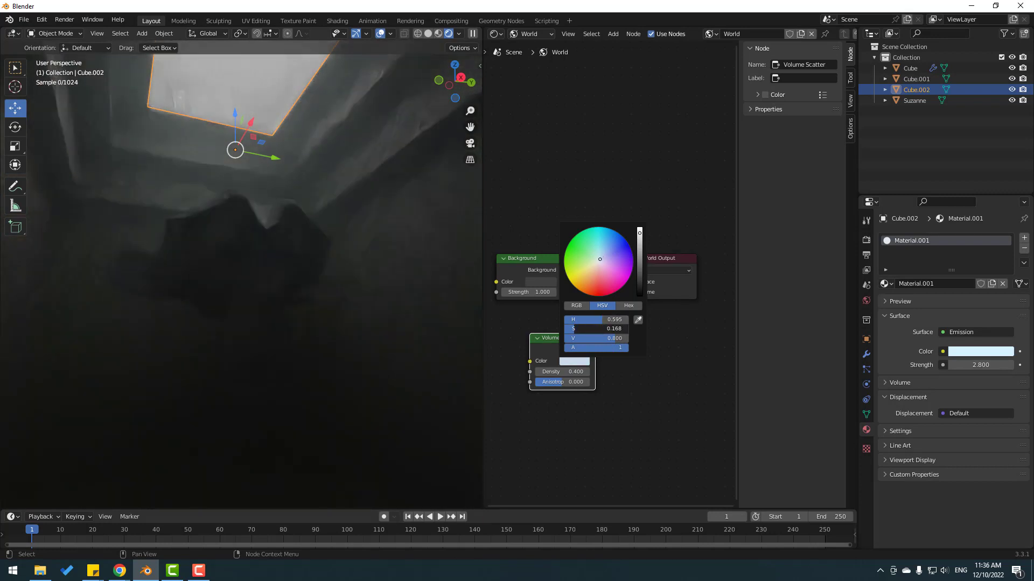
pyautogui.click(422, 247)
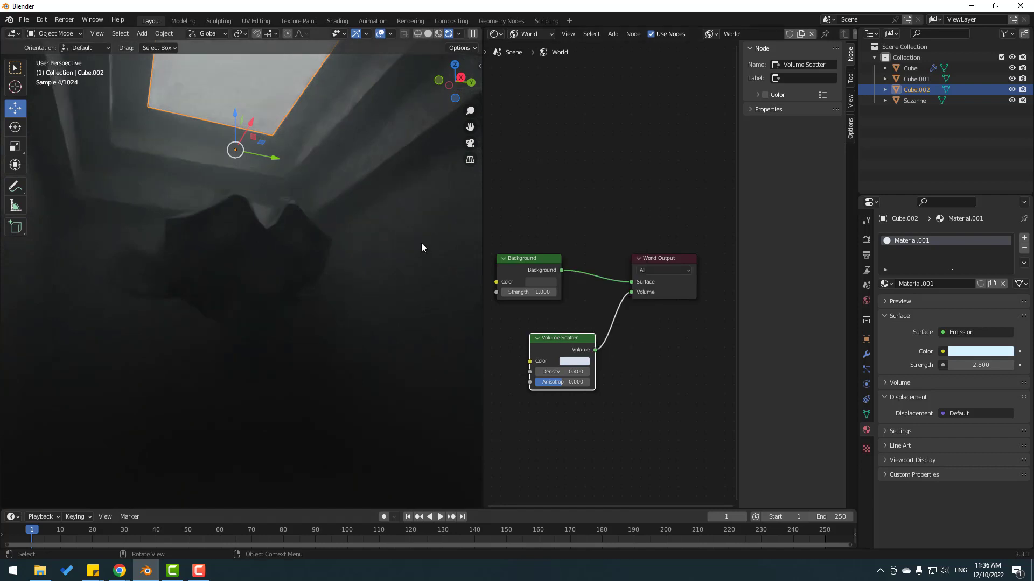
pyautogui.click(910, 68)
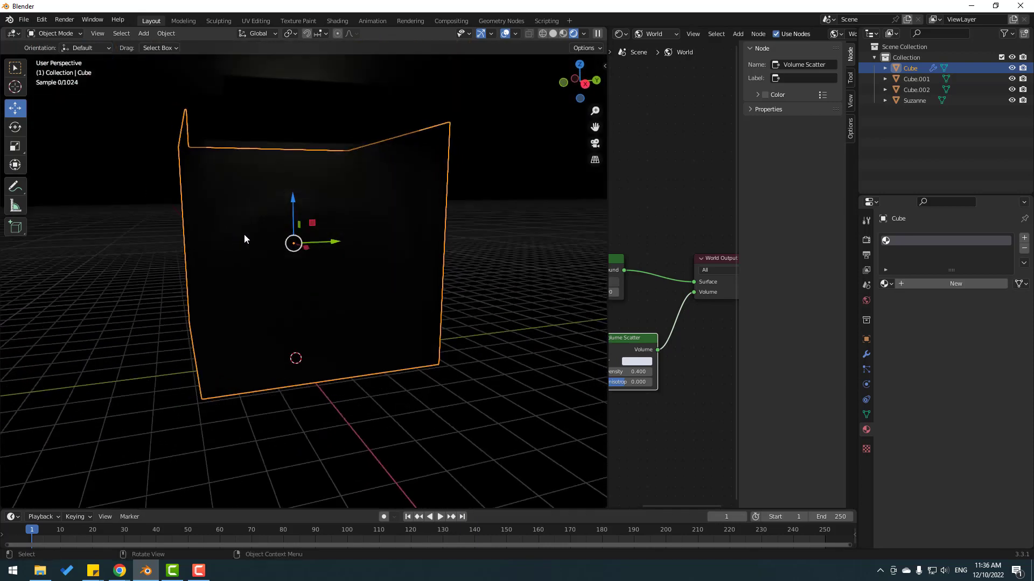
# Add an Area light, rotate it upward and move it (G) down near the floor beneath the monkey
pyautogui.click(142, 33)
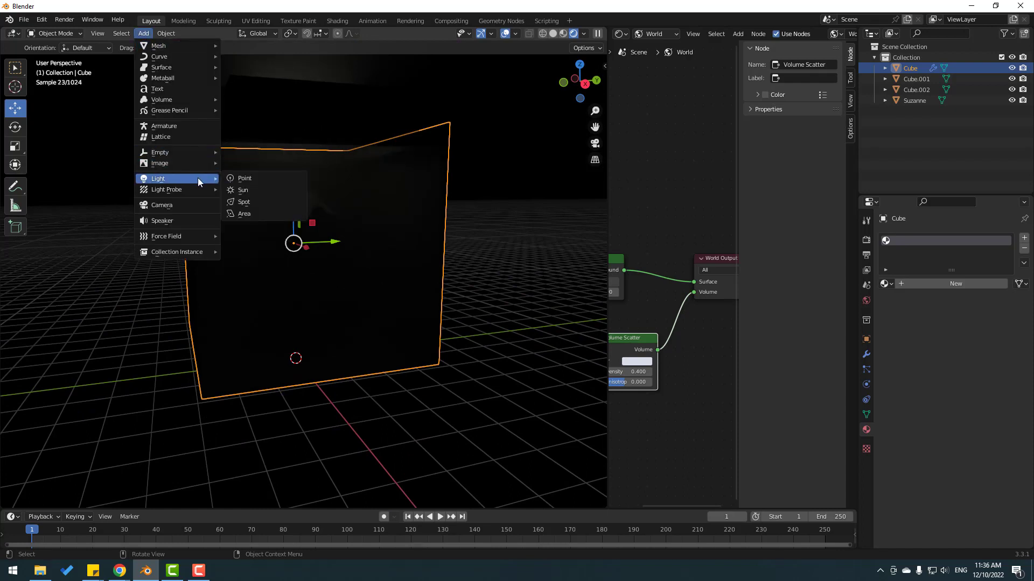
pyautogui.moveTo(263, 213)
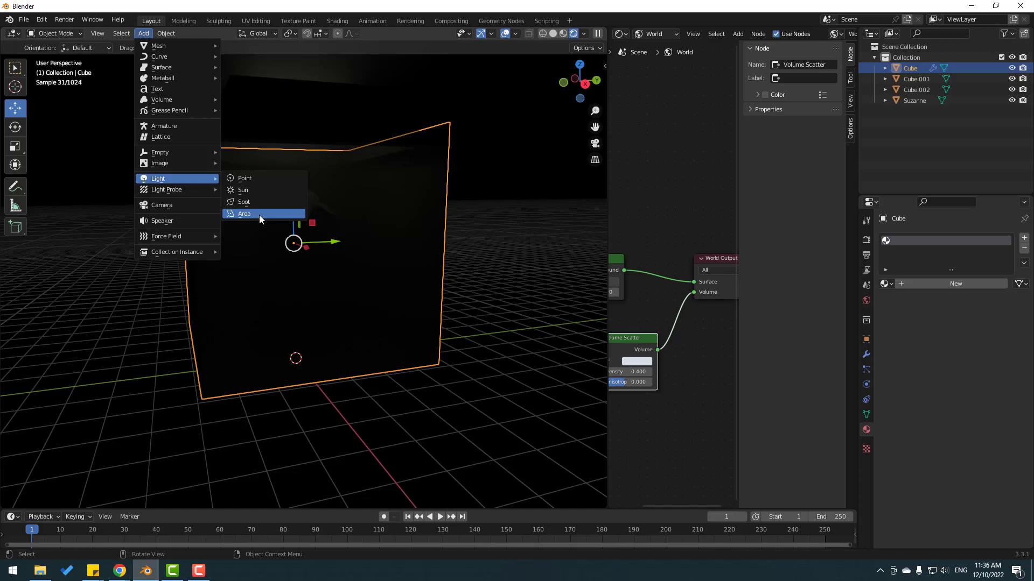
pyautogui.click(245, 213)
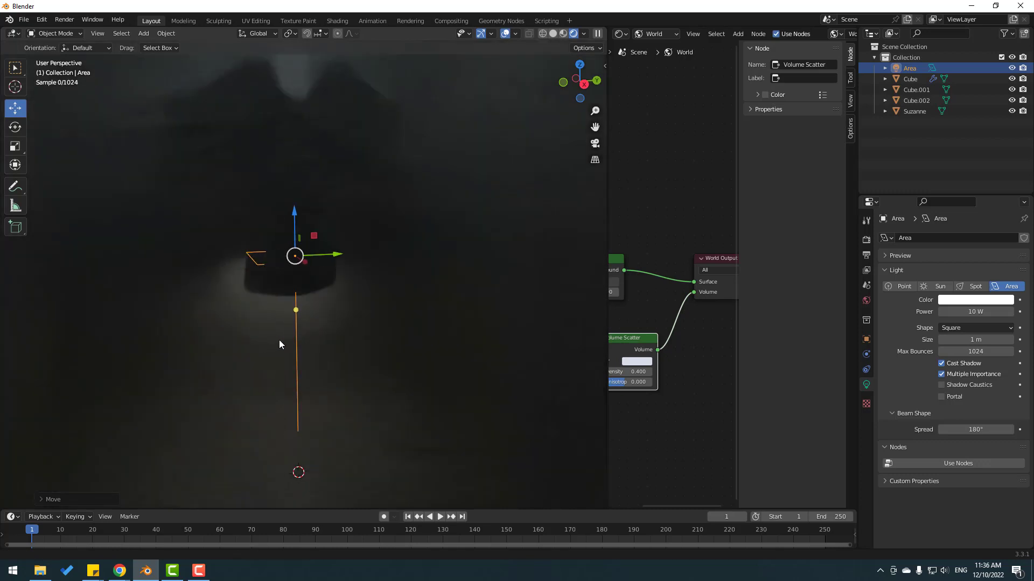
pyautogui.click(14, 127)
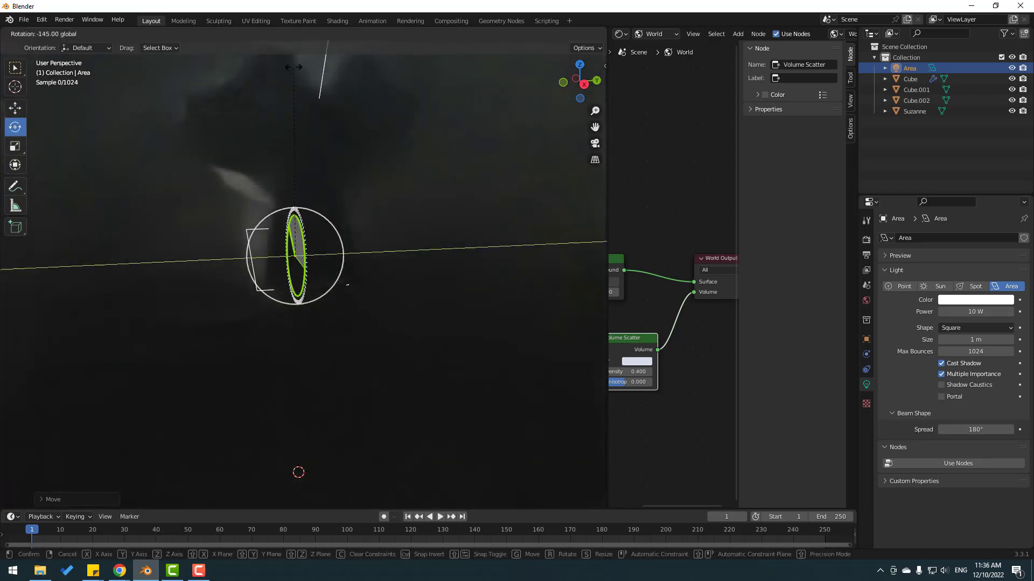
pyautogui.moveTo(297, 257)
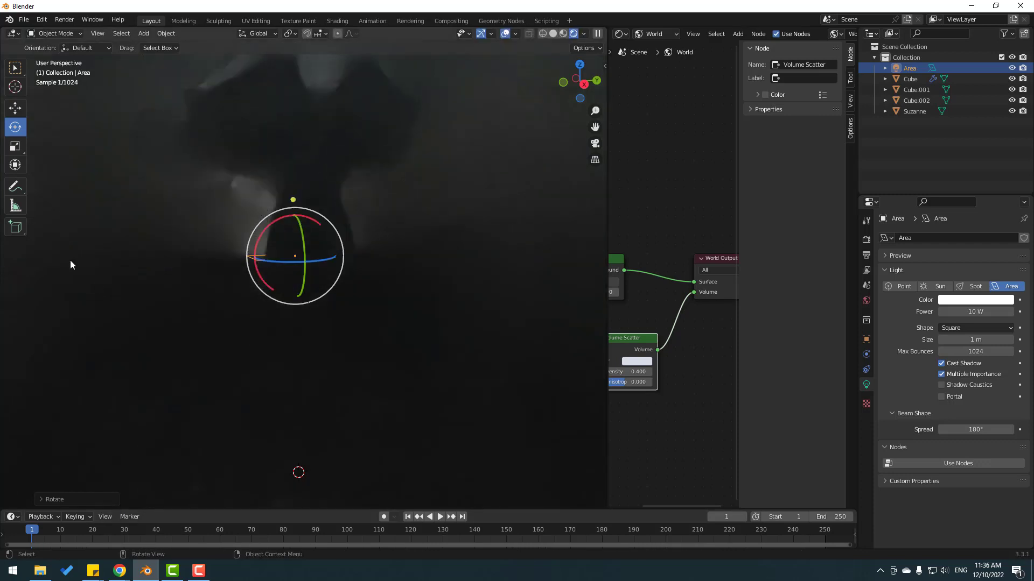
pyautogui.press('g')
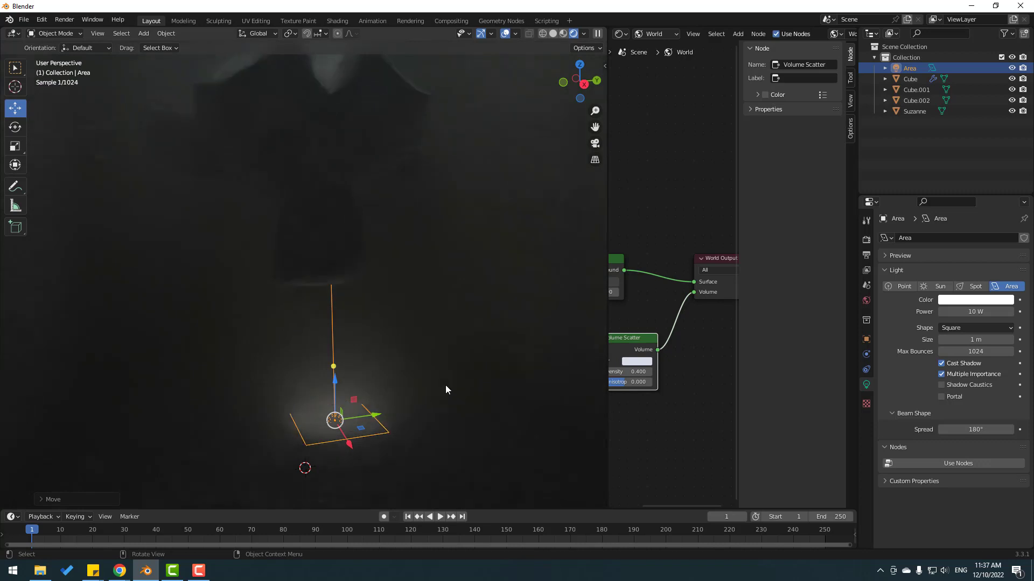
# Edit the Area light's Power, trying 1000 and 150 before settling on 50 W
pyautogui.doubleClick(975, 311)
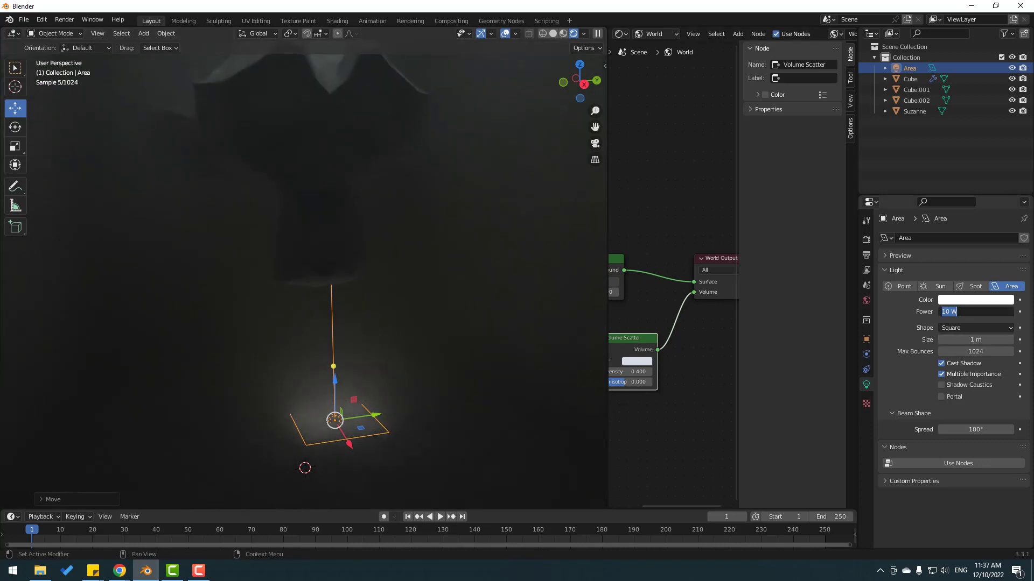
pyautogui.write('1000')
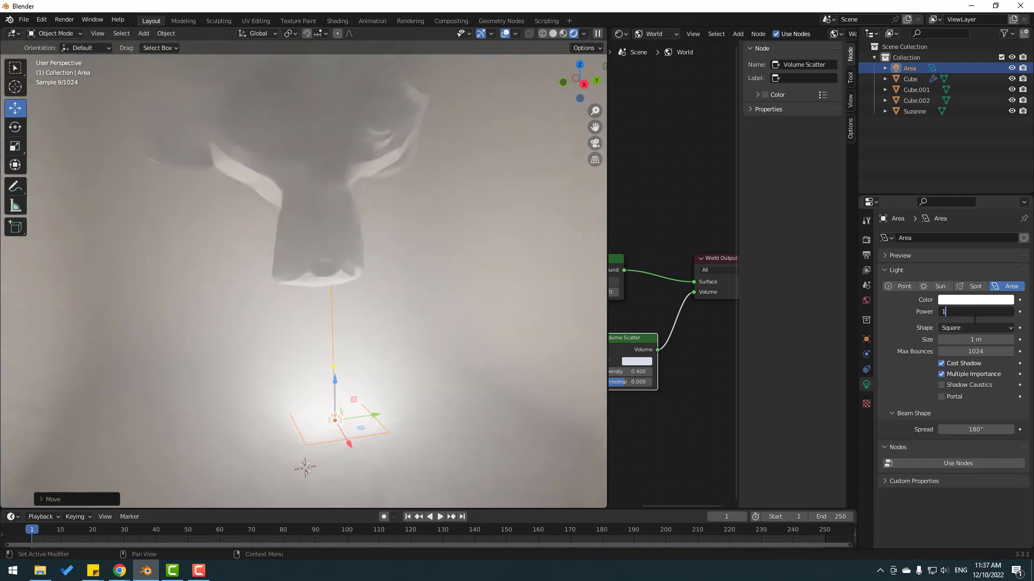
pyautogui.write('150')
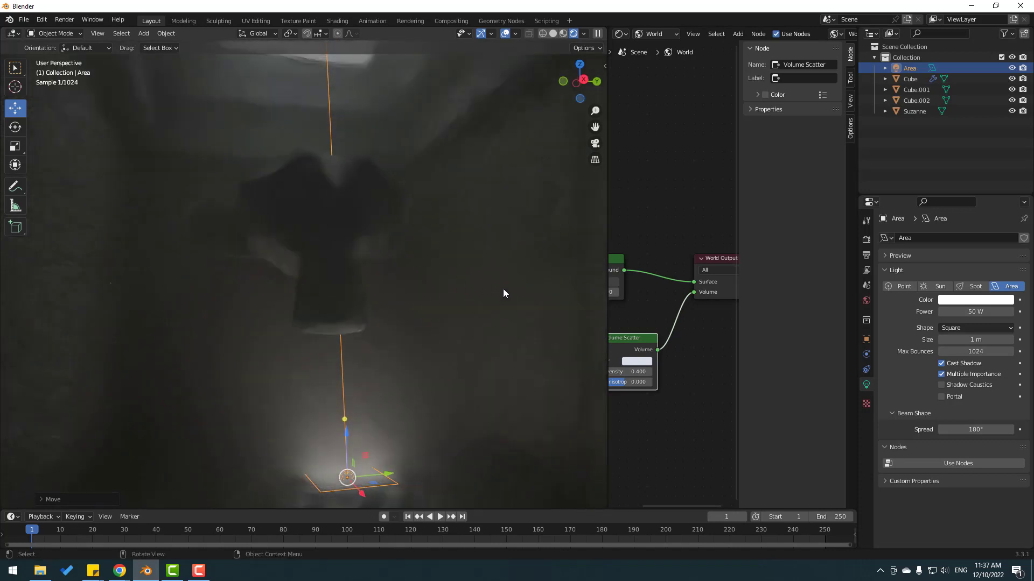
# Set the Area light colour to a low-saturation warm orange, then select the room Cube
pyautogui.click(975, 301)
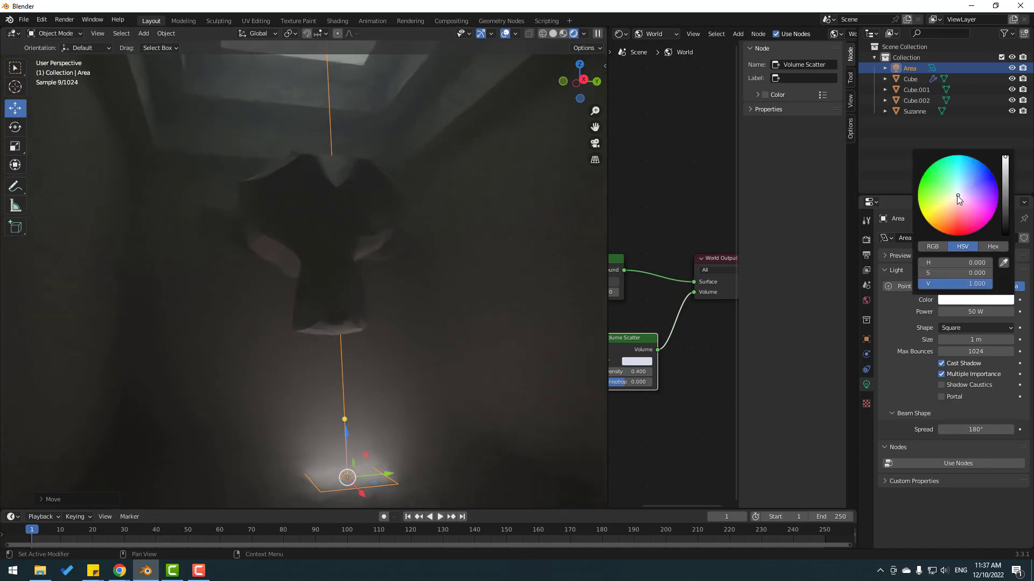
pyautogui.click(955, 199)
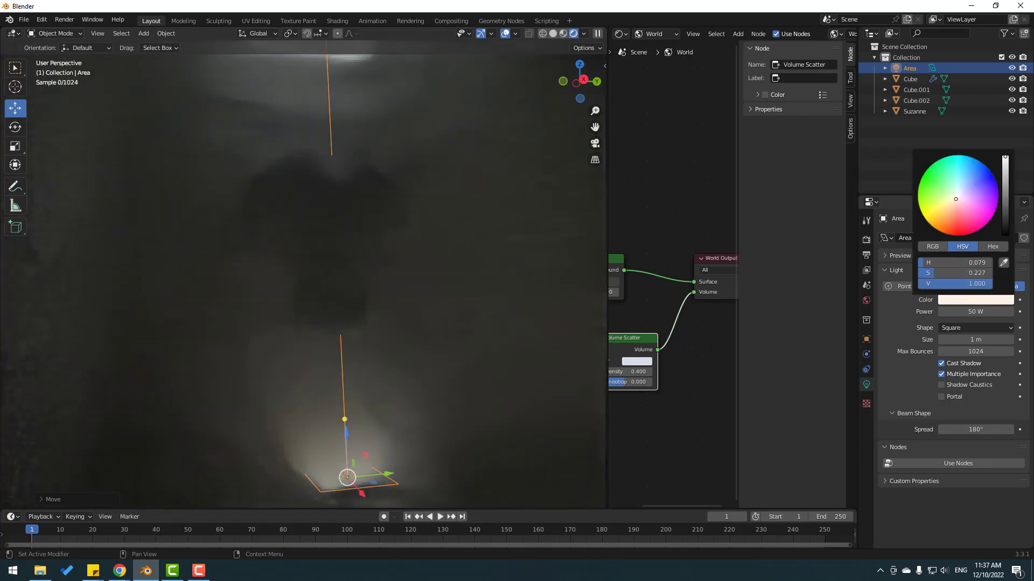
pyautogui.click(546, 226)
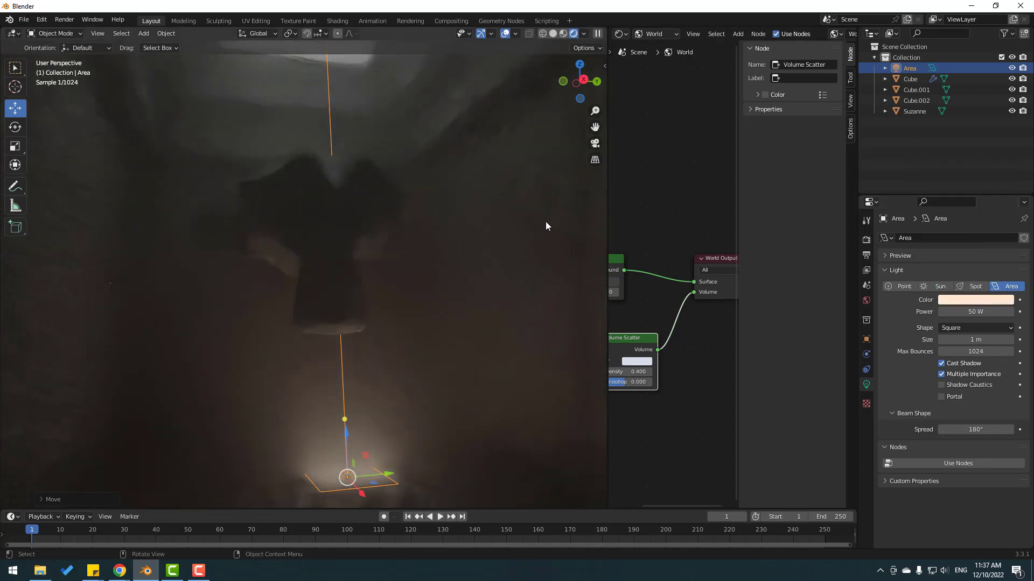
pyautogui.click(911, 79)
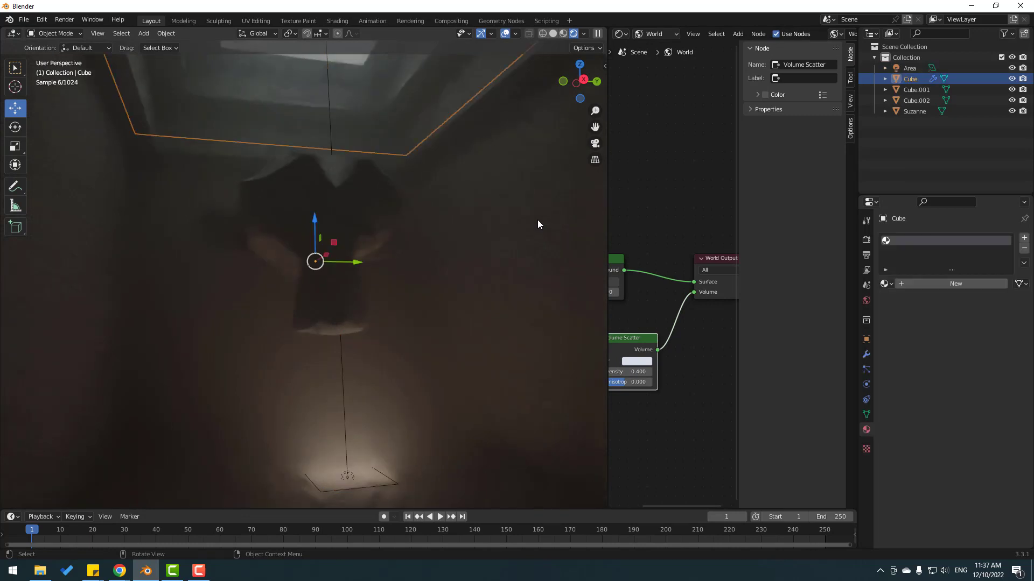